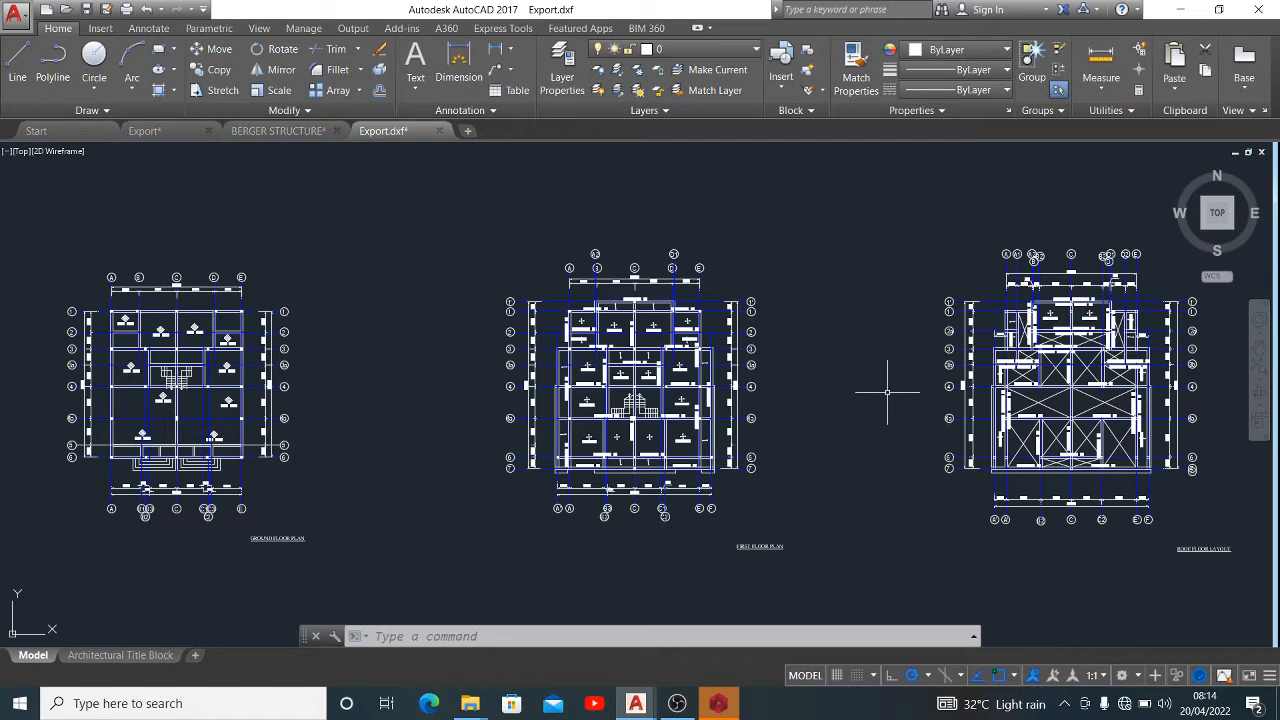
{"action": "mouse_move", "coordinate": [780, 620]}
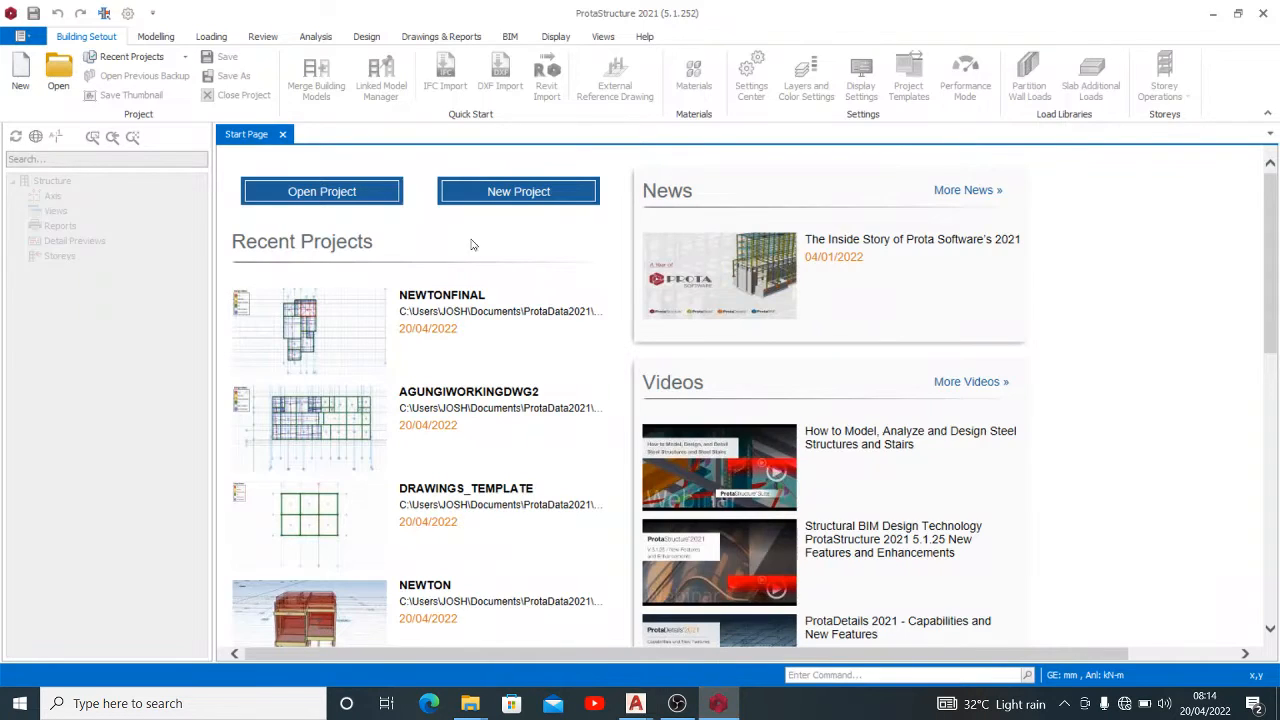
Create project BERGER based on an existing project from the Start Page.
{"action": "left_click", "coordinate": [518, 192]}
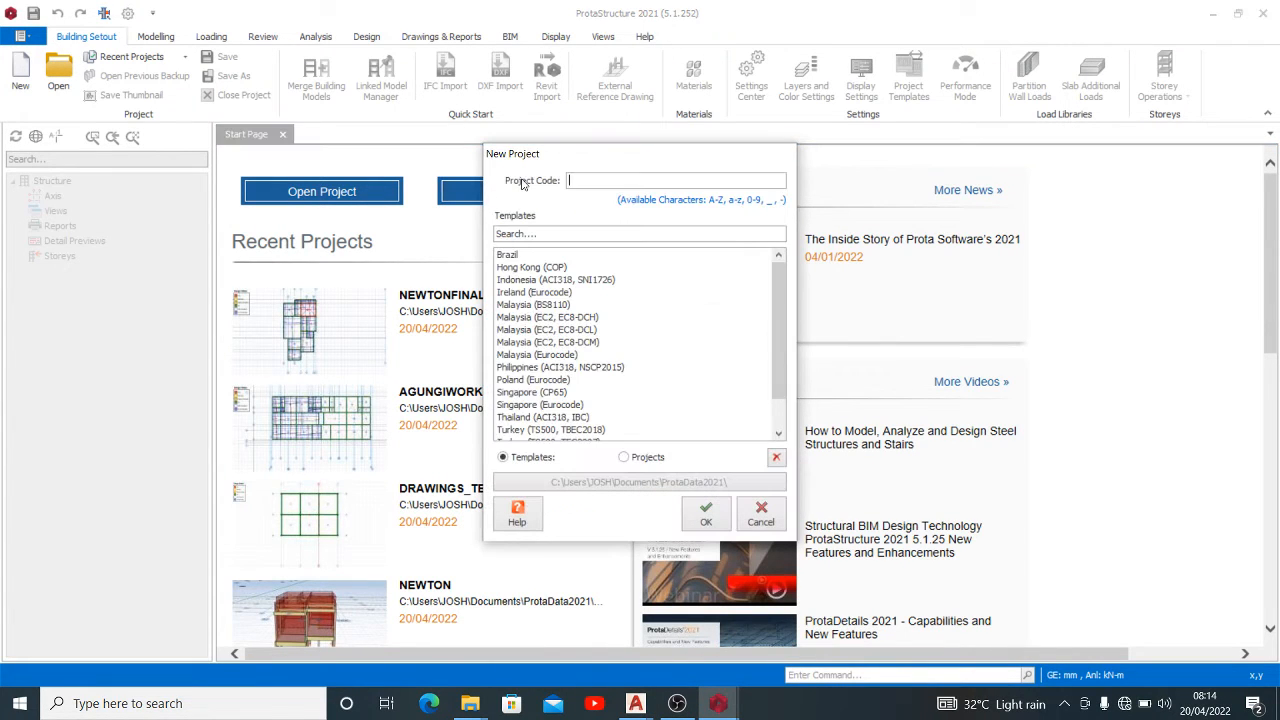
{"action": "type", "text": "BERGER"}
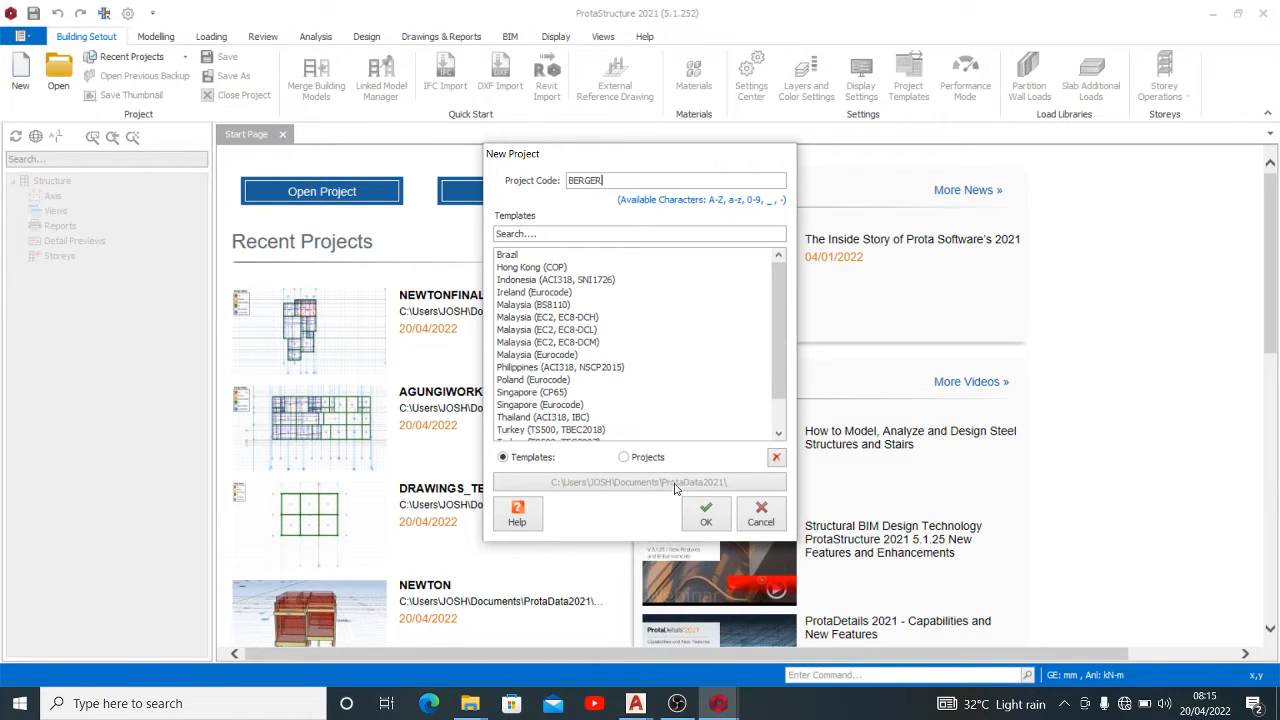
{"action": "left_click", "coordinate": [624, 456]}
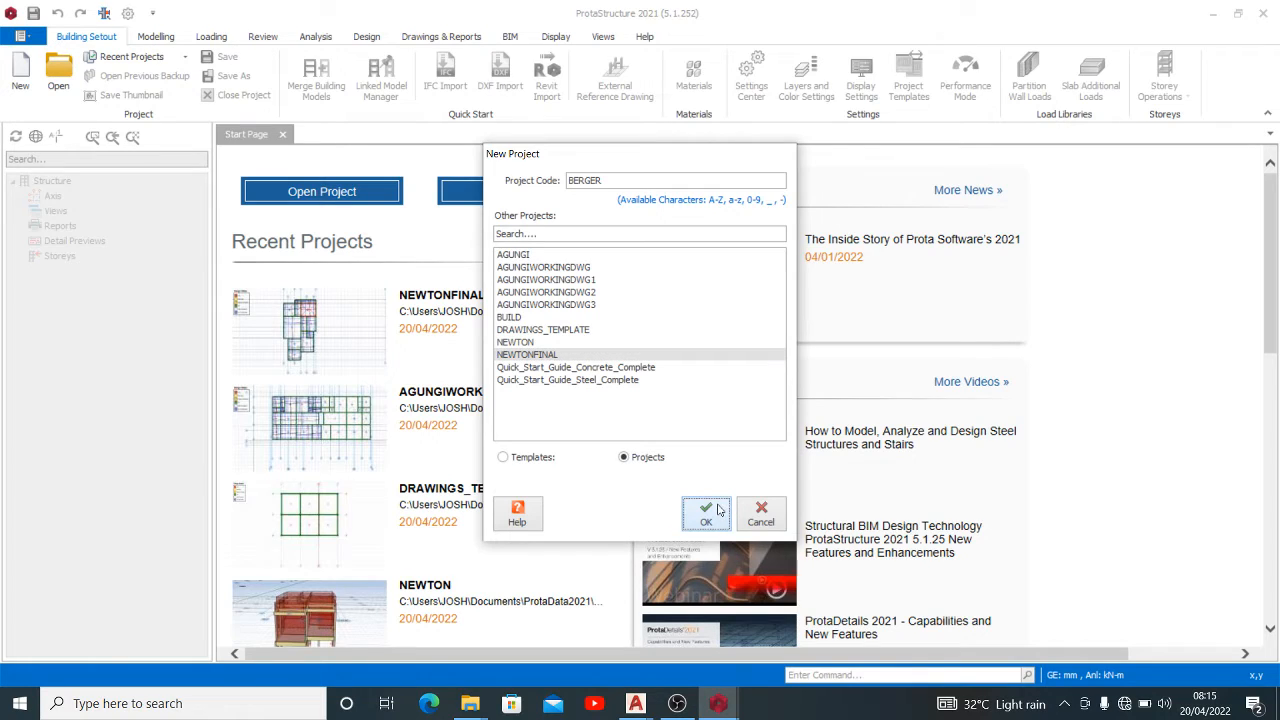
{"action": "left_click", "coordinate": [706, 512]}
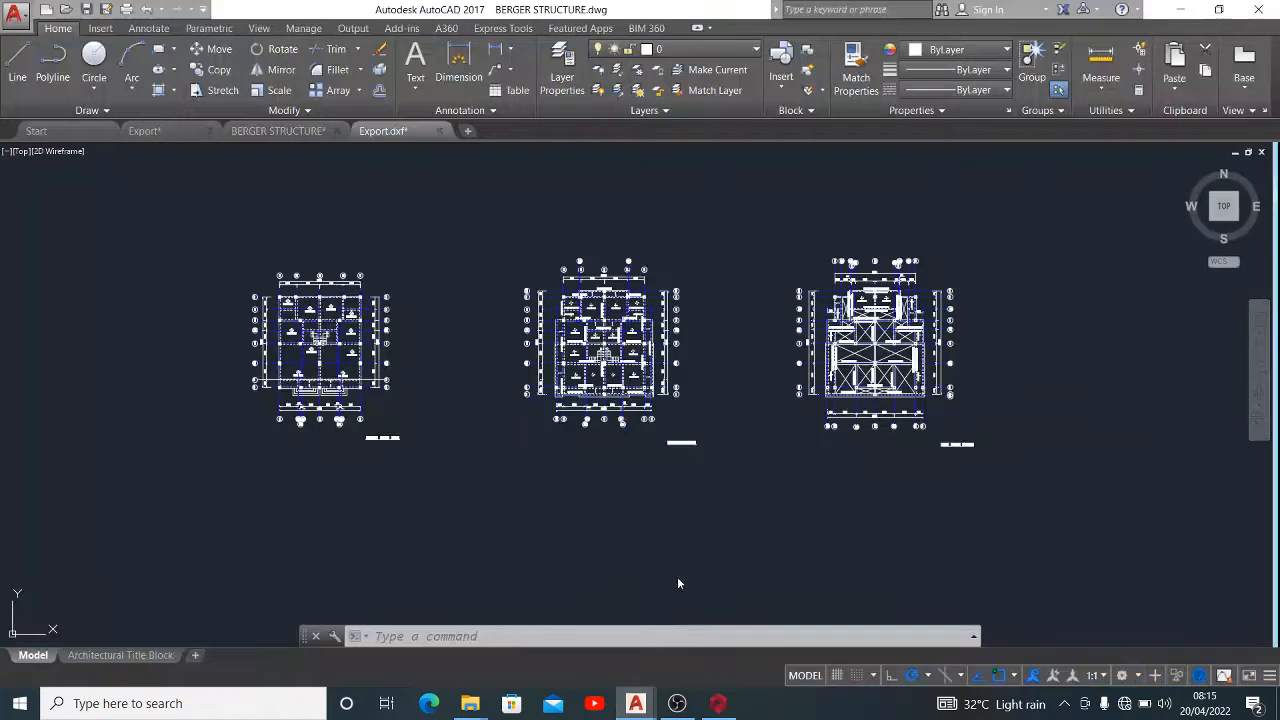
Copy all 1187 objects from BERGER STRUCTURE and clear the Export.dxf drawing.
{"action": "left_click", "coordinate": [276, 130]}
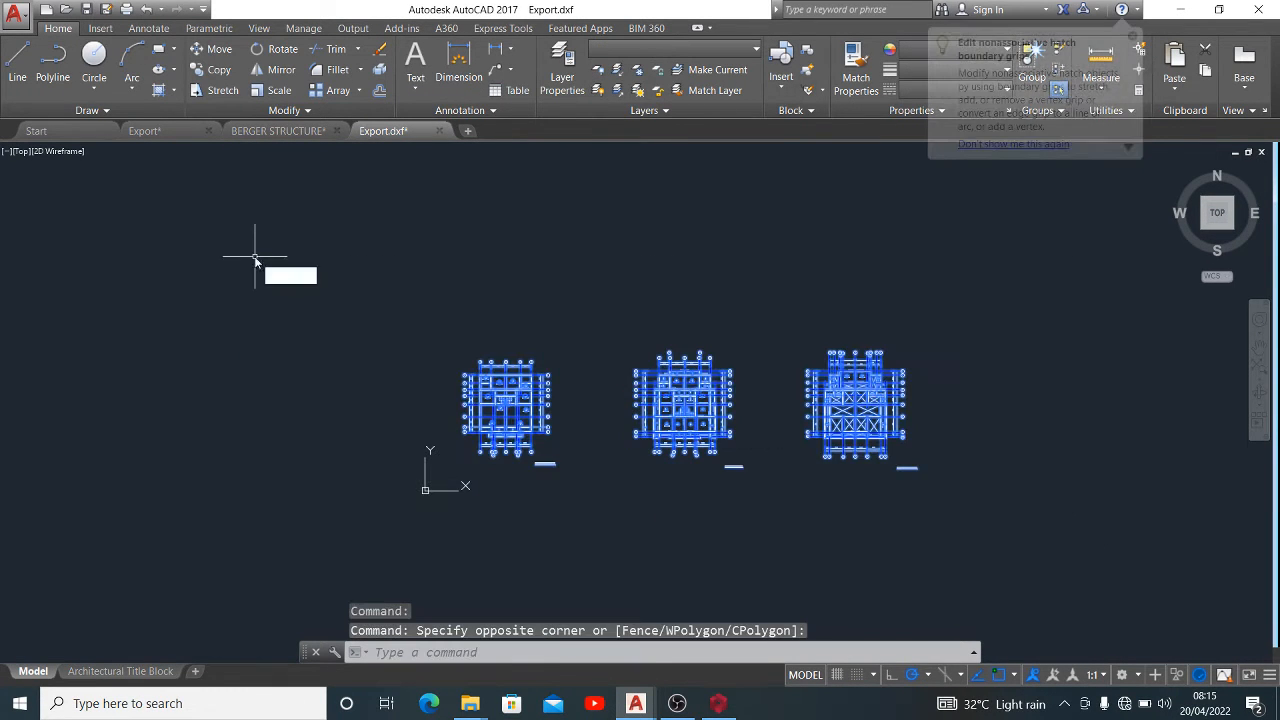
{"action": "left_click", "coordinate": [278, 132]}
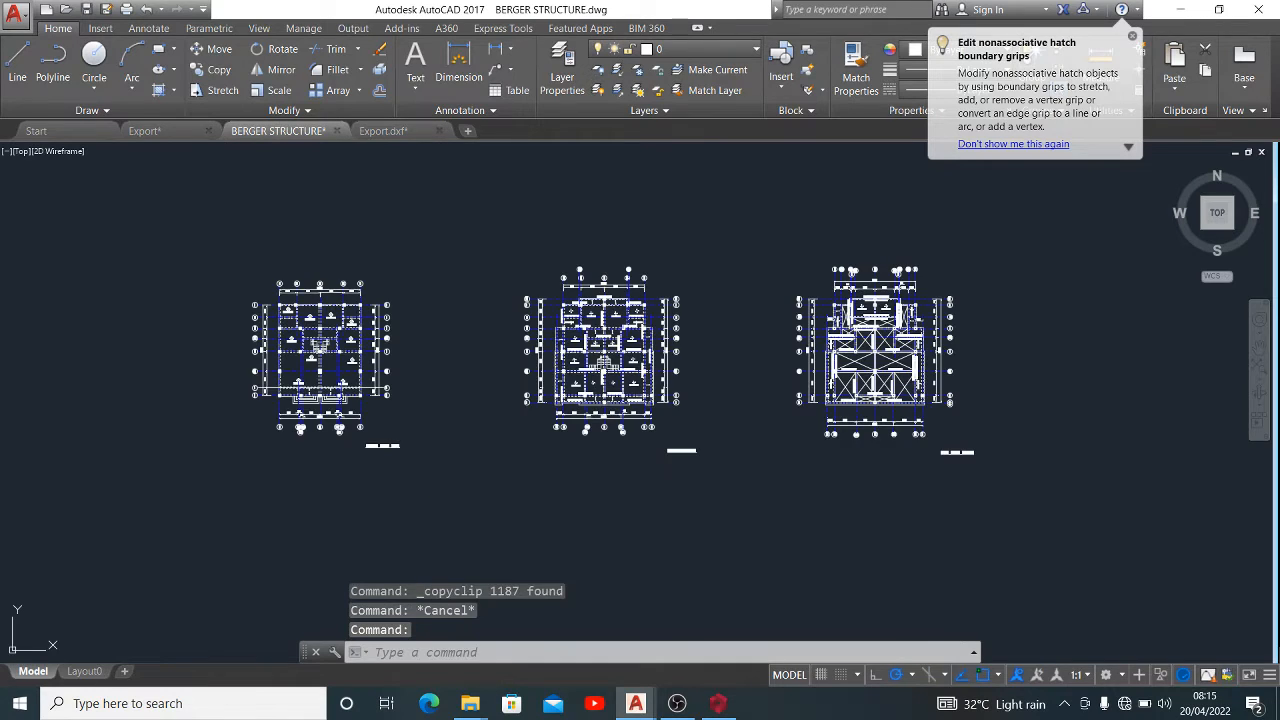
{"action": "mouse_move", "coordinate": [1064, 504]}
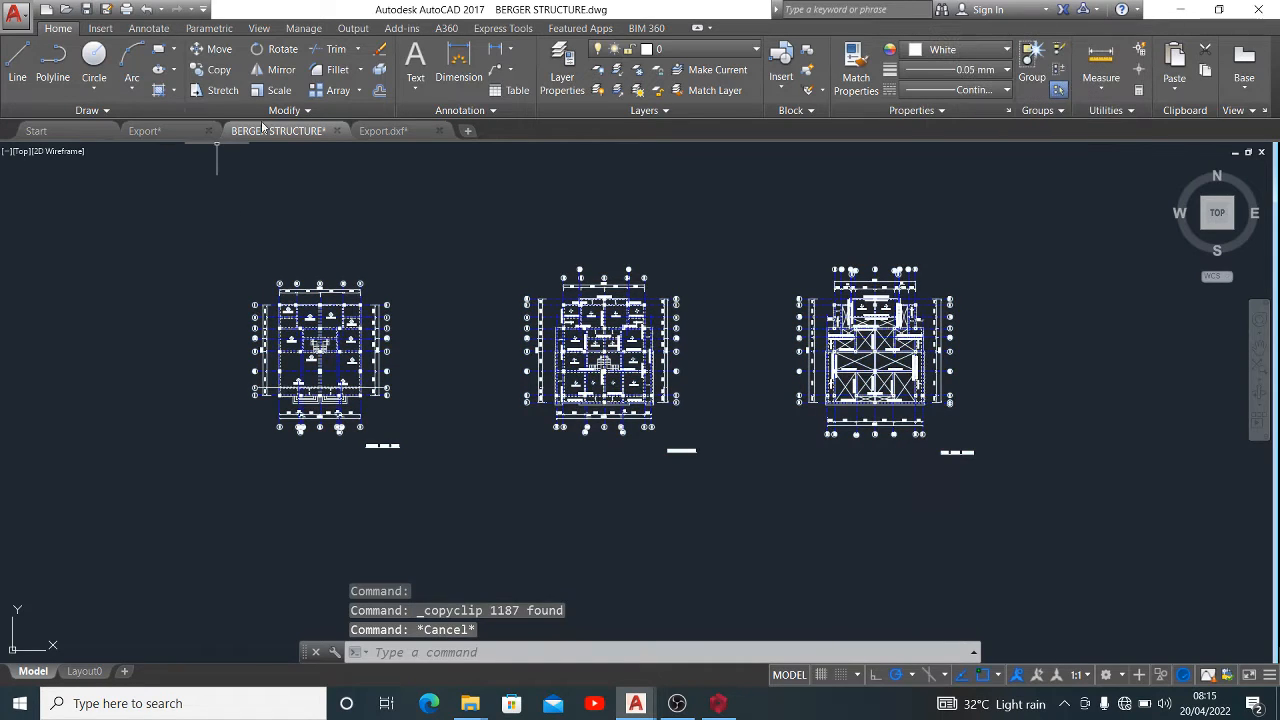
{"action": "left_click", "coordinate": [384, 130]}
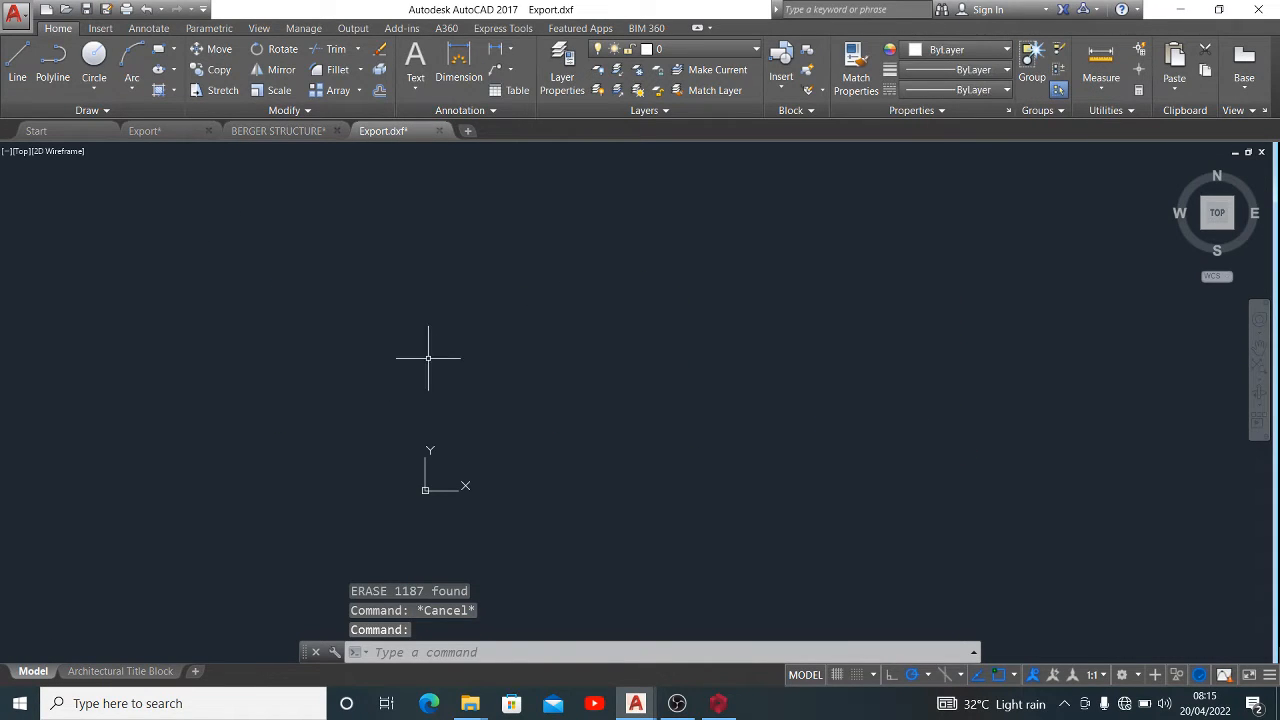
{"action": "mouse_move", "coordinate": [440, 356]}
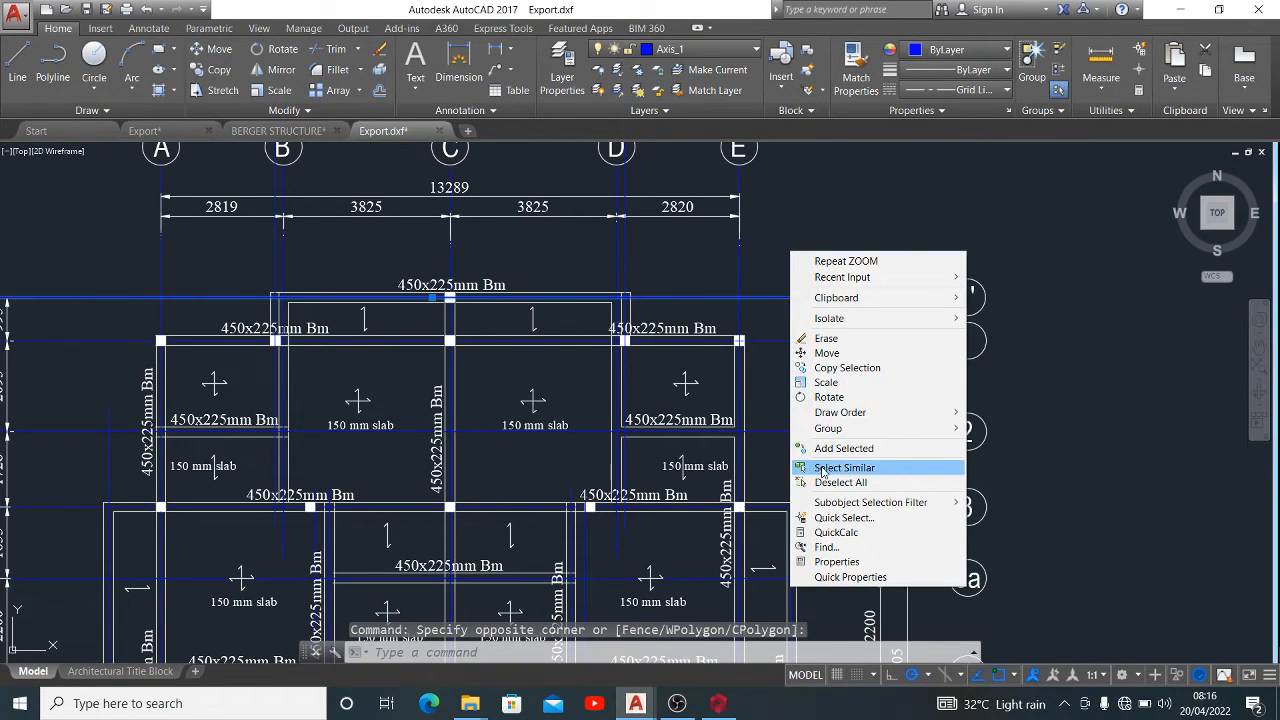
Paste the three floor plans into Export.dxf, select similar beams and start Save As.
{"action": "left_click", "coordinate": [844, 468]}
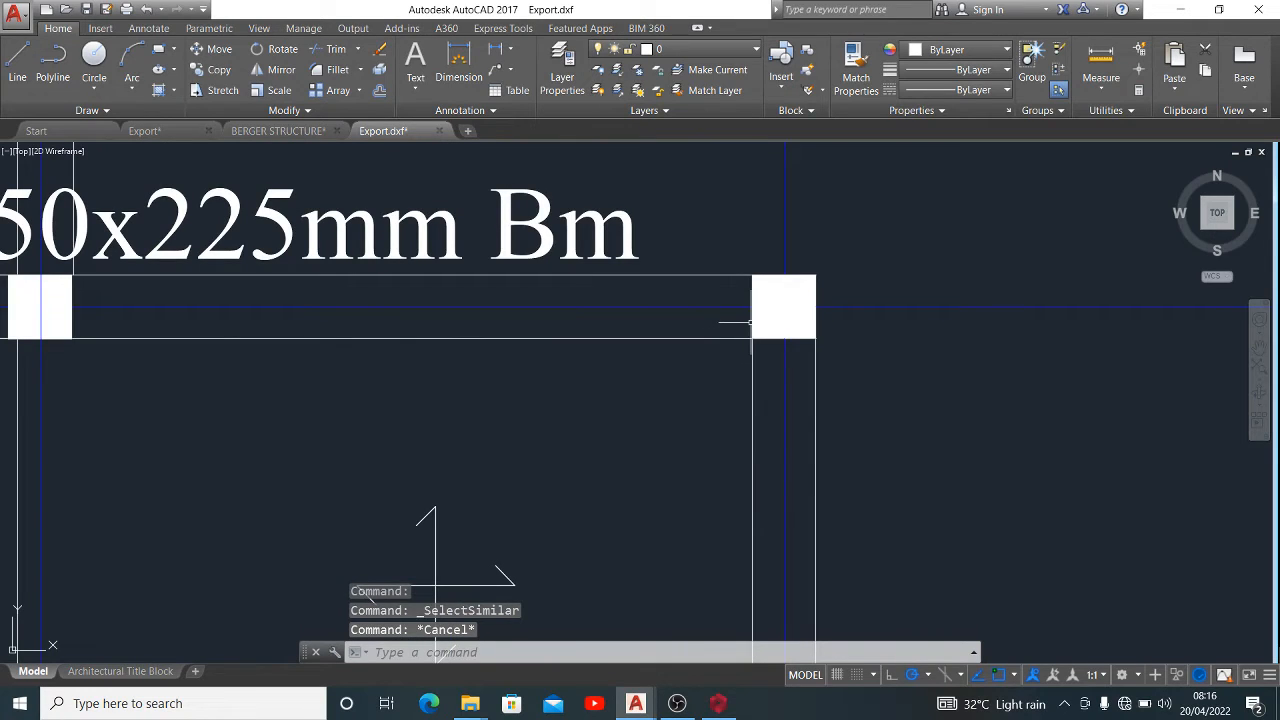
{"action": "left_click", "coordinate": [784, 308]}
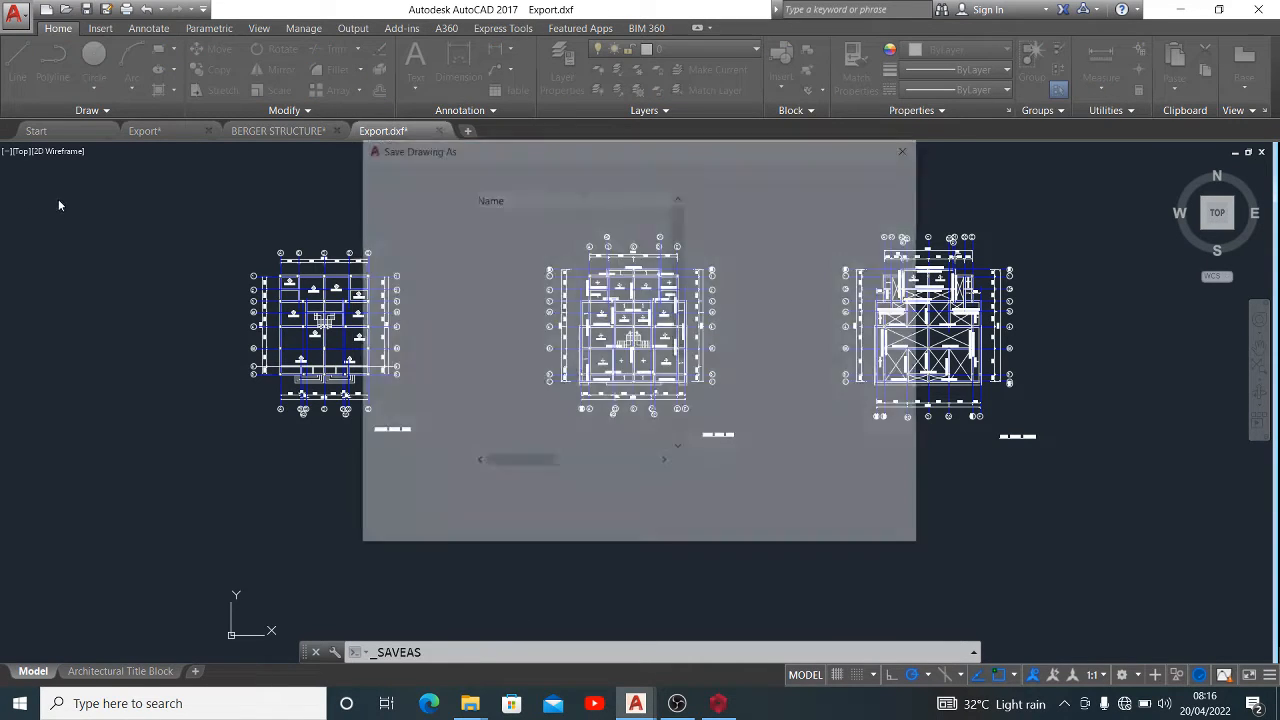
Save Export.dxf to the Desktop as AutoCAD 2000/LT2000 DXF, declining the DWG prompt.
{"action": "left_click", "coordinate": [684, 532]}
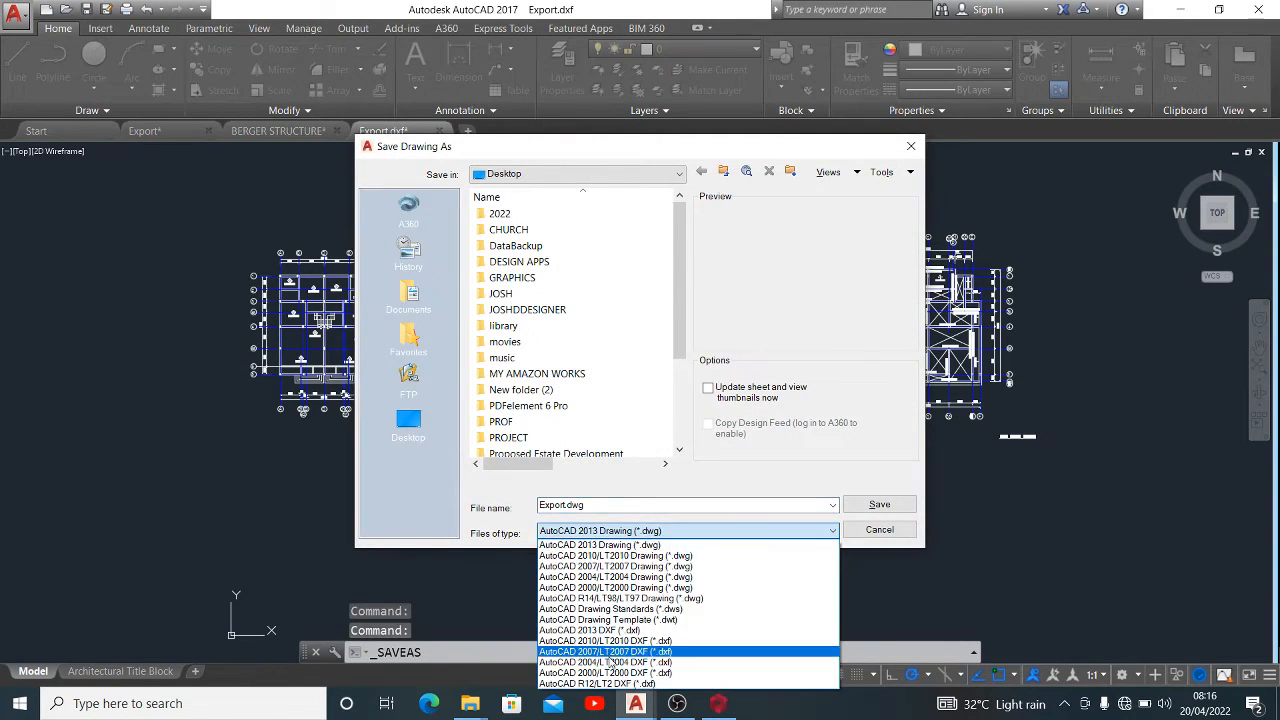
{"action": "left_click", "coordinate": [600, 672]}
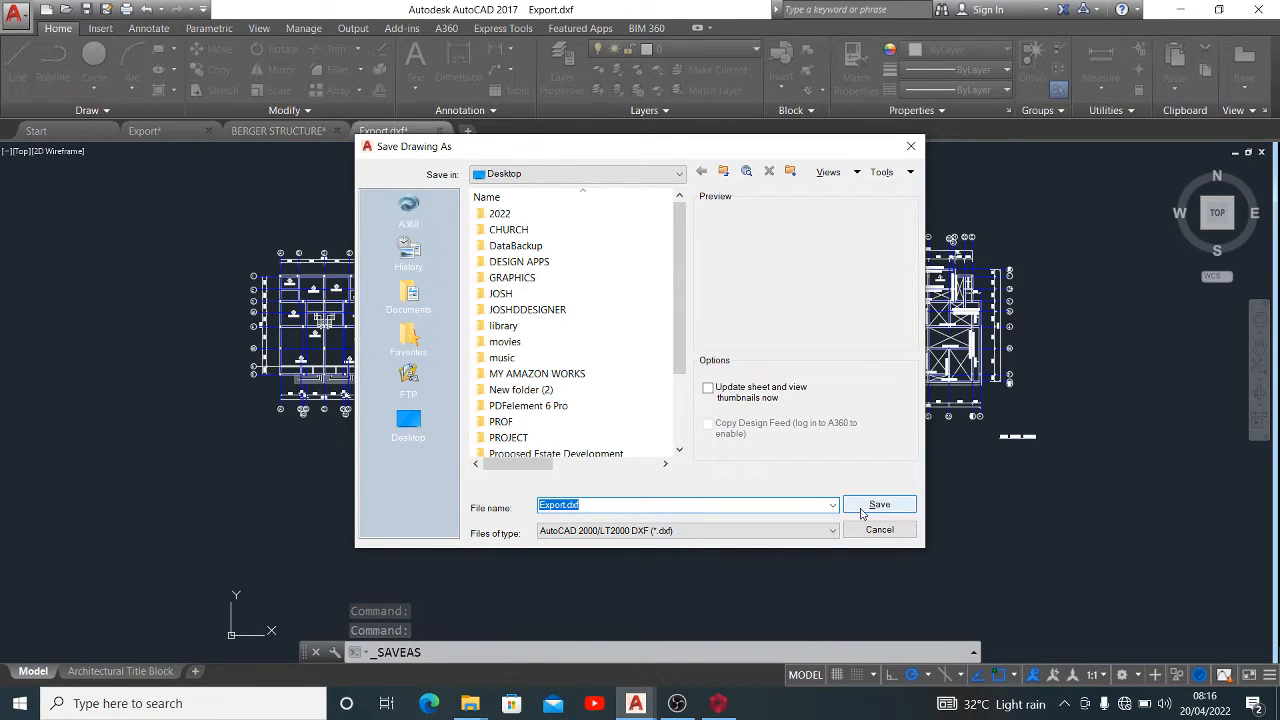
{"action": "left_click", "coordinate": [878, 504]}
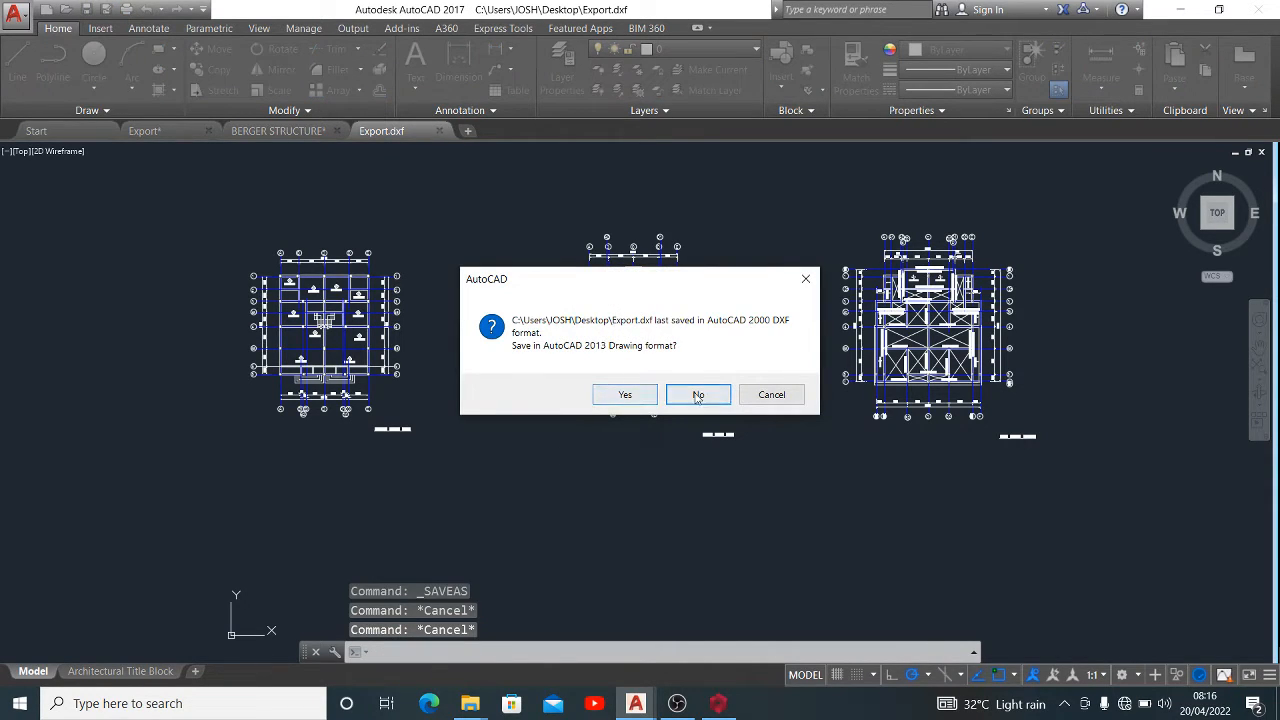
{"action": "left_click", "coordinate": [696, 394]}
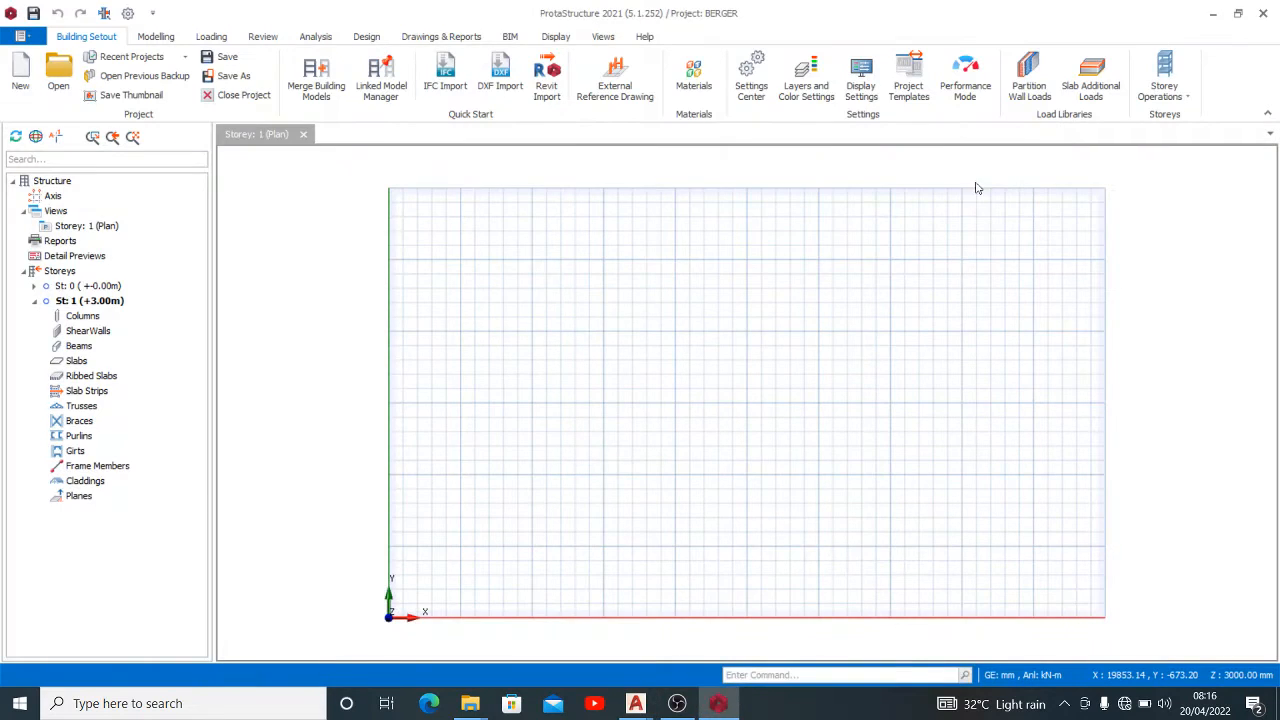
{"action": "mouse_move", "coordinate": [836, 396]}
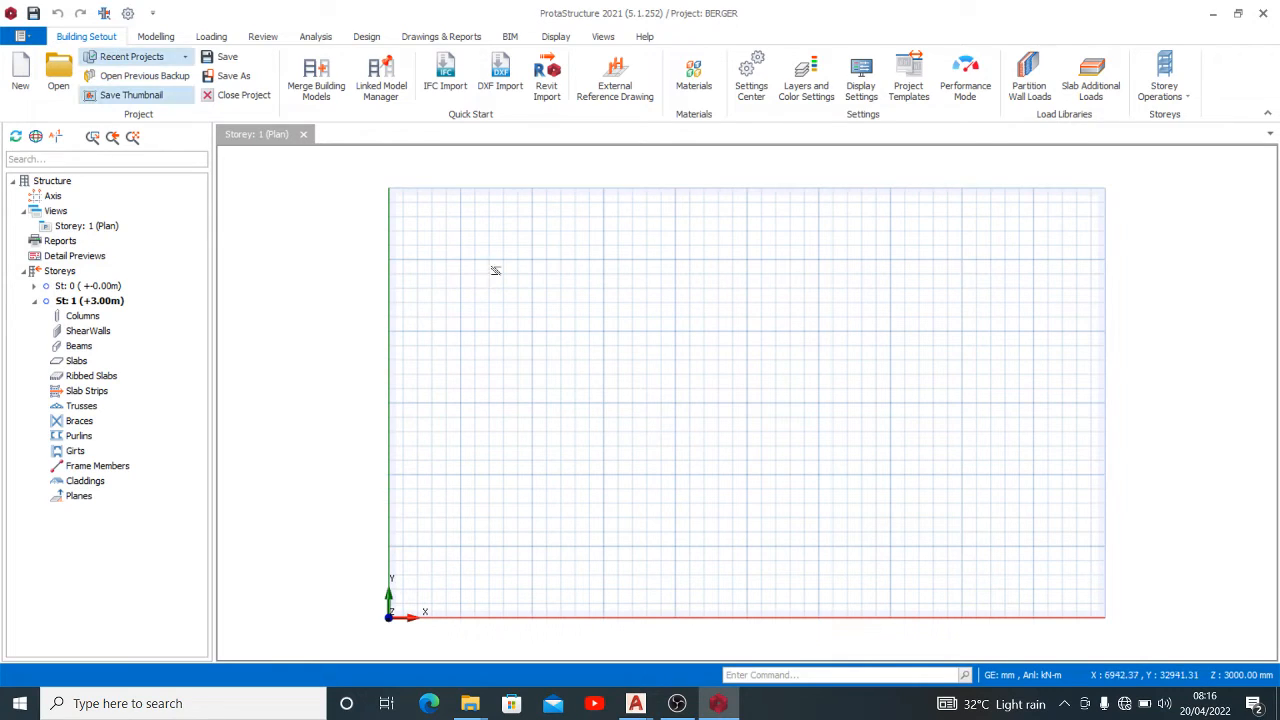
{"action": "mouse_move", "coordinate": [616, 78]}
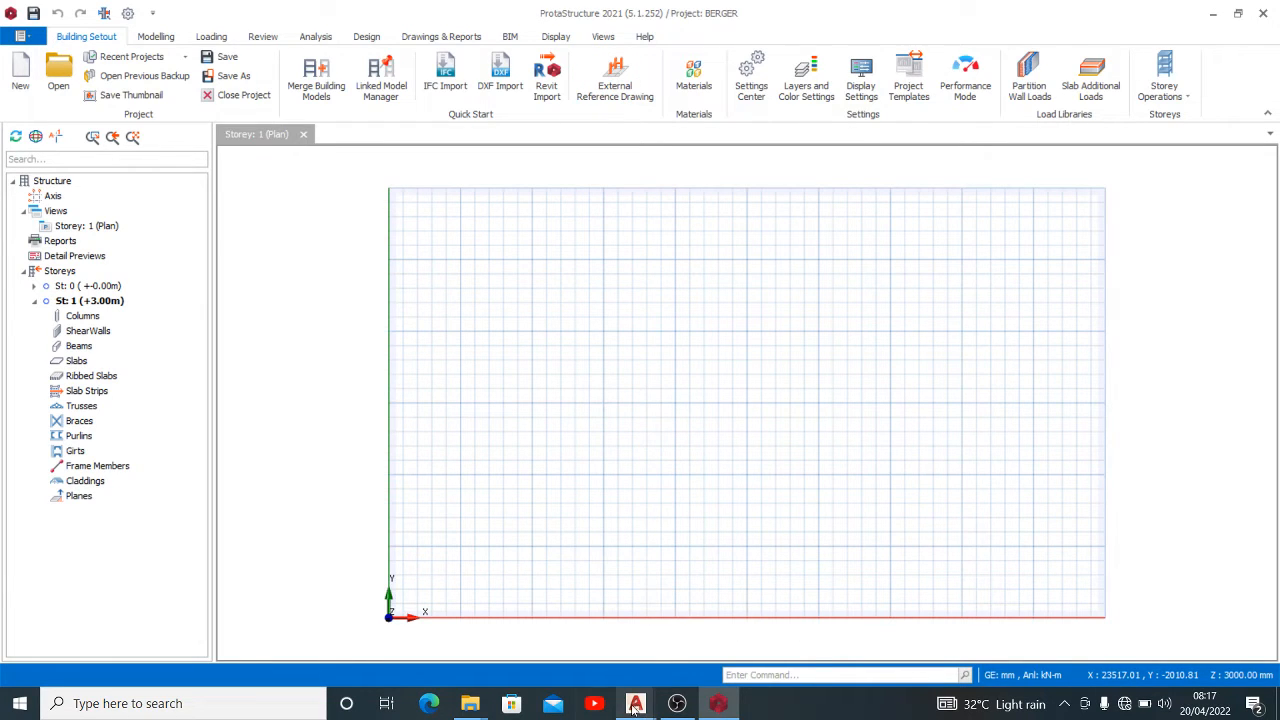
{"action": "left_click", "coordinate": [636, 704]}
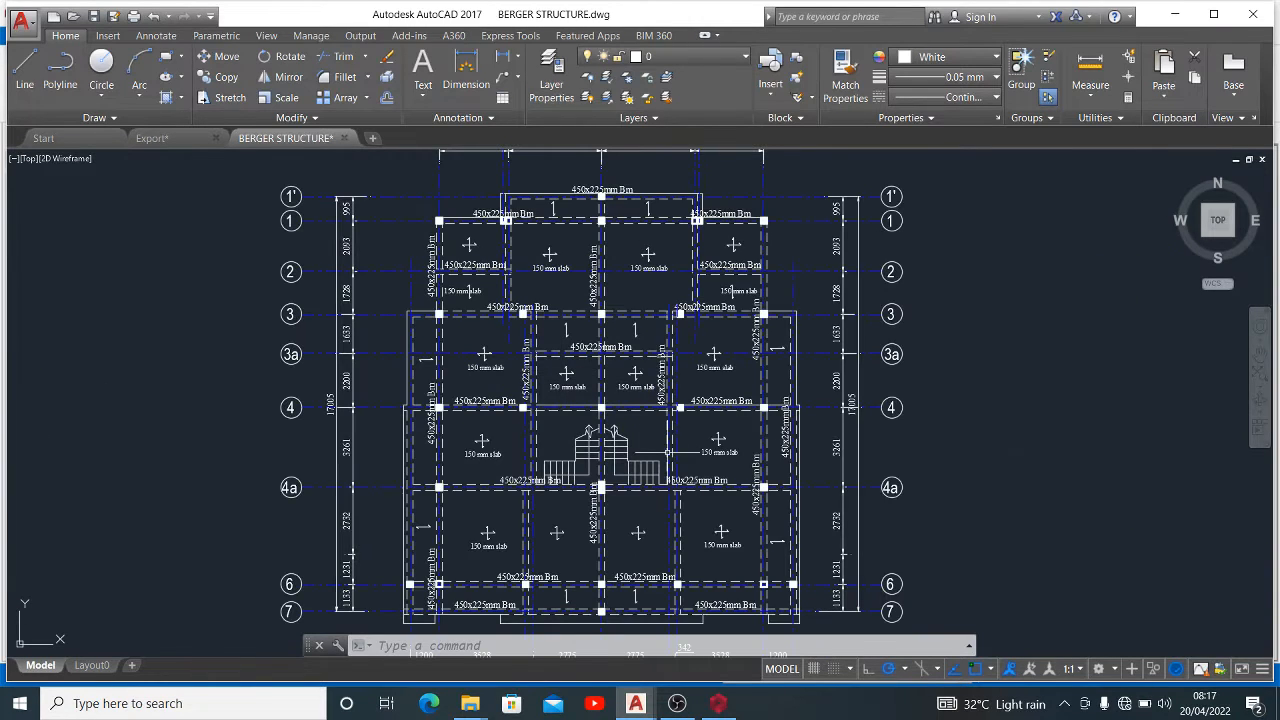
{"action": "mouse_move", "coordinate": [664, 424]}
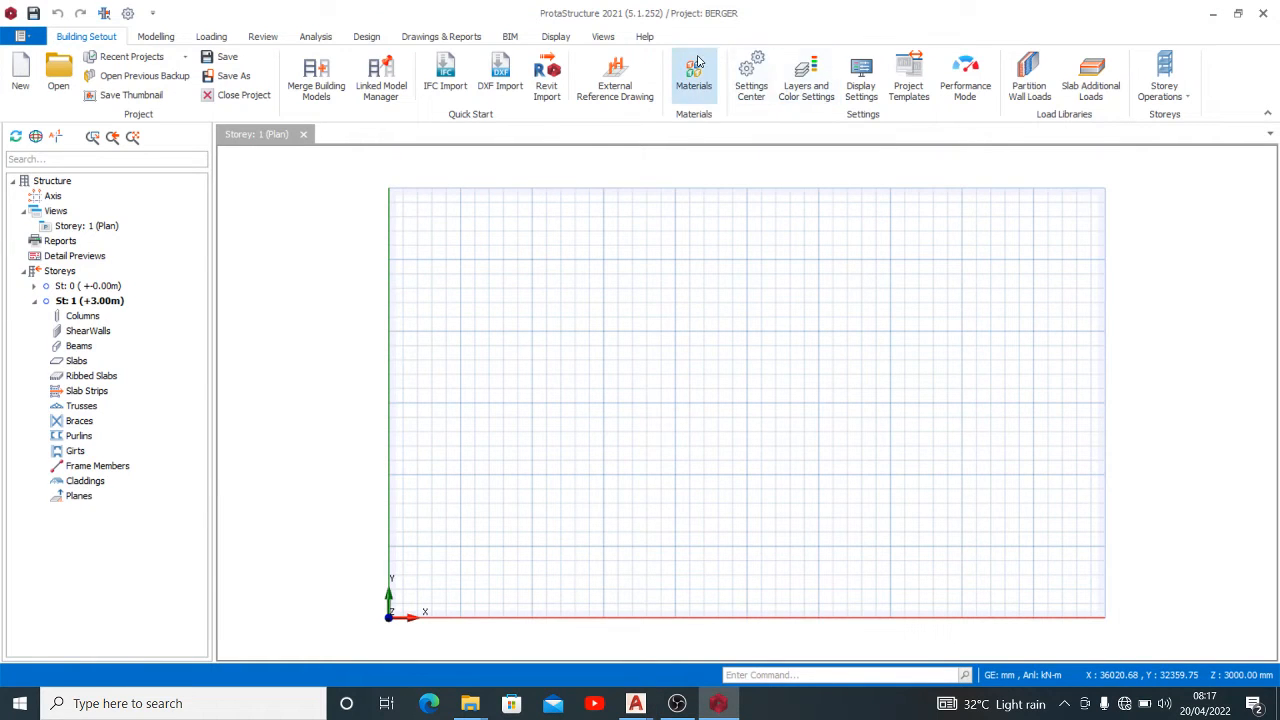
{"action": "mouse_move", "coordinate": [616, 76]}
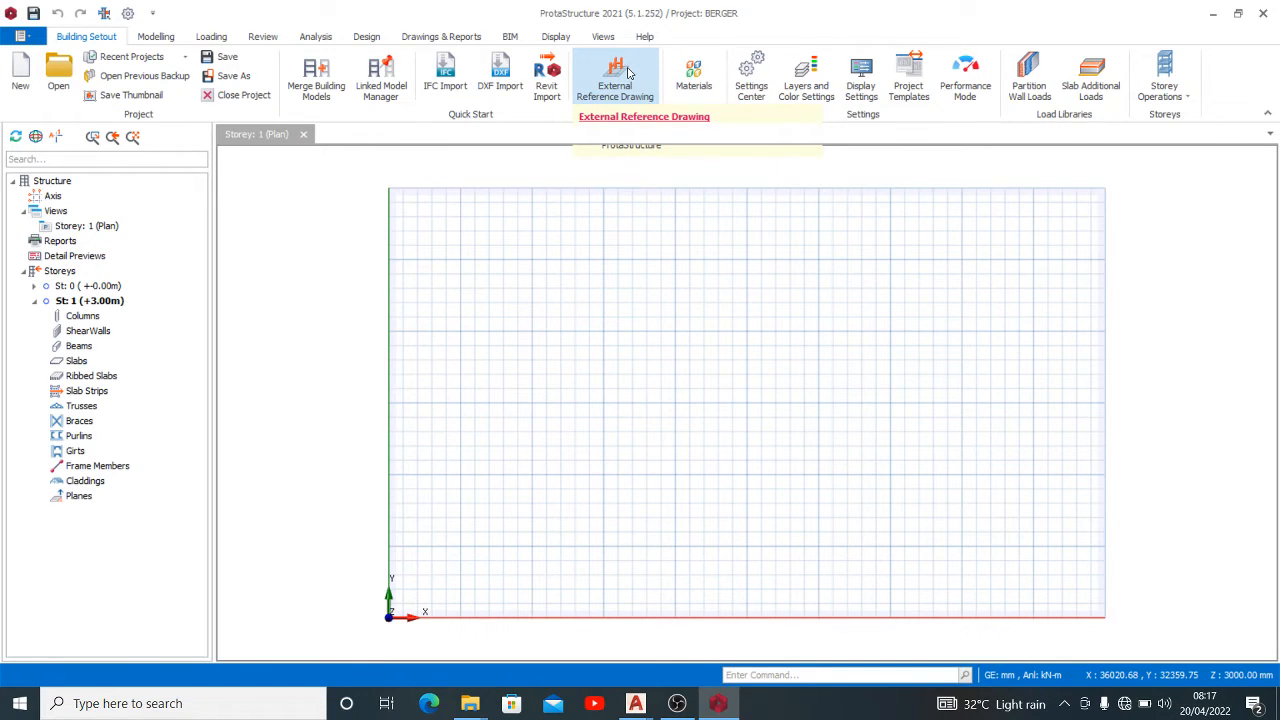
Add Export.dxf as a reference drawing for storey 1.
{"action": "left_click", "coordinate": [616, 78]}
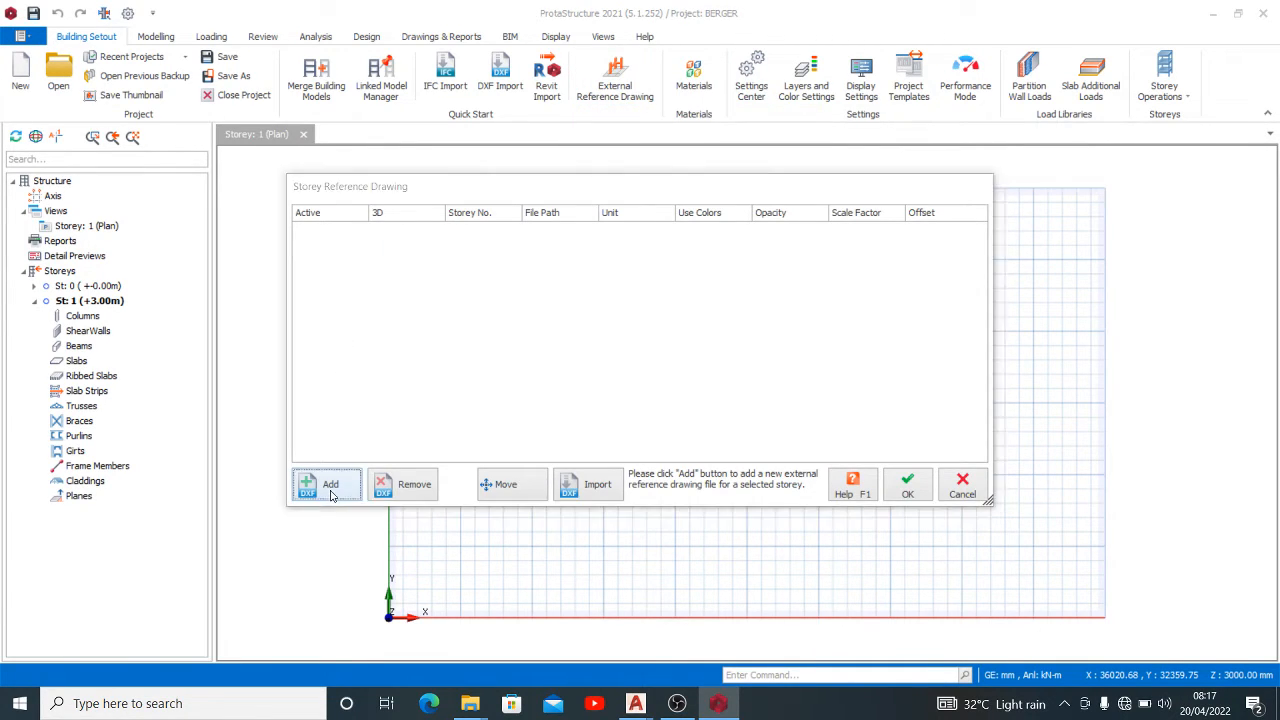
{"action": "left_click", "coordinate": [330, 484]}
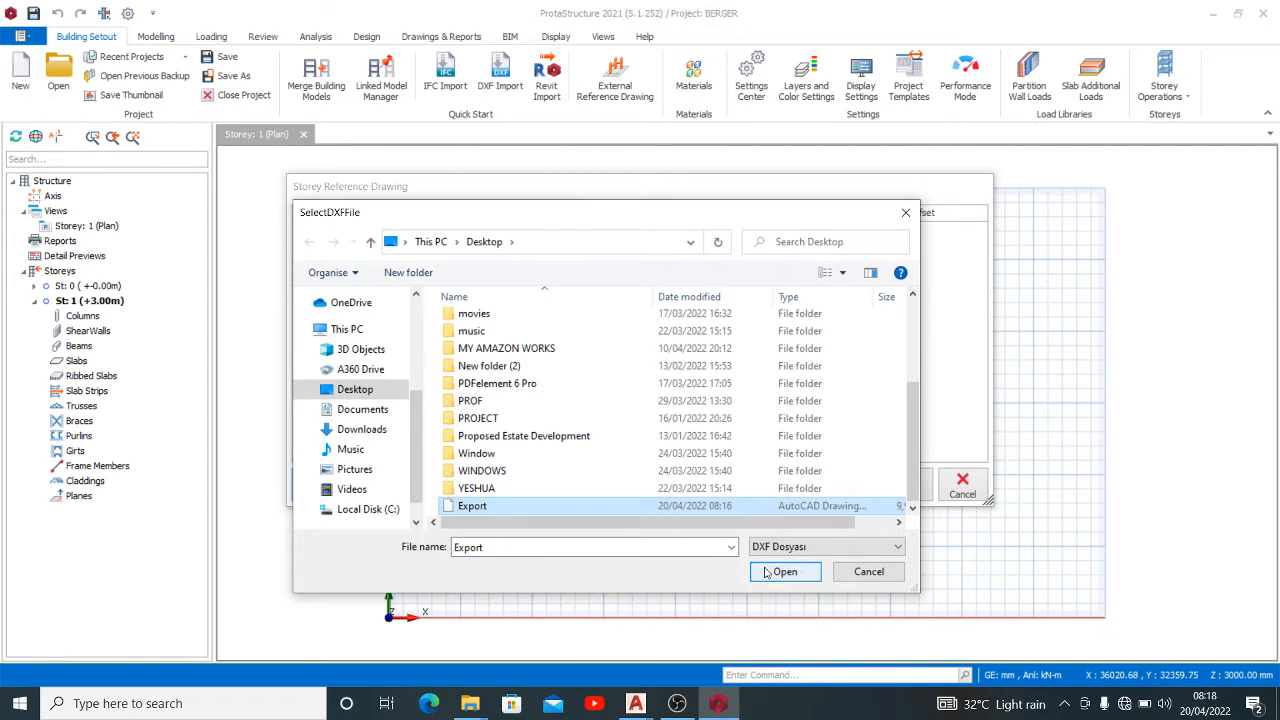
{"action": "left_click", "coordinate": [784, 572]}
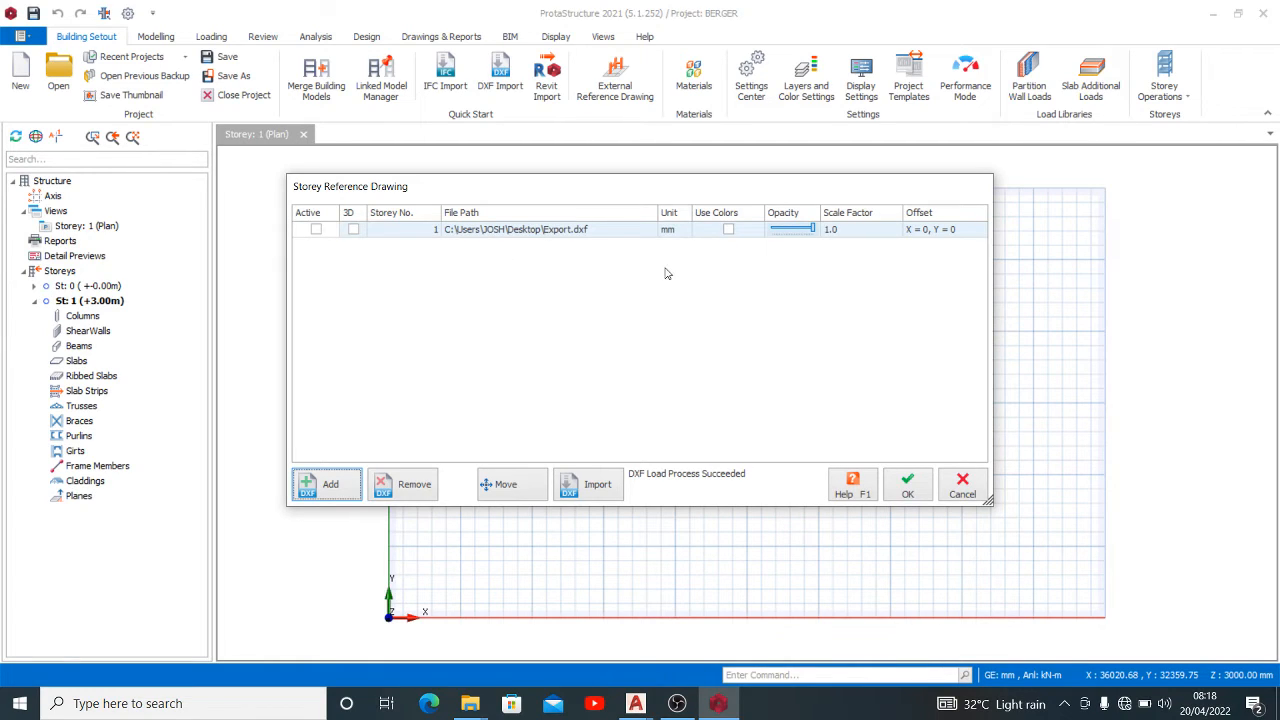
{"action": "mouse_move", "coordinate": [544, 280]}
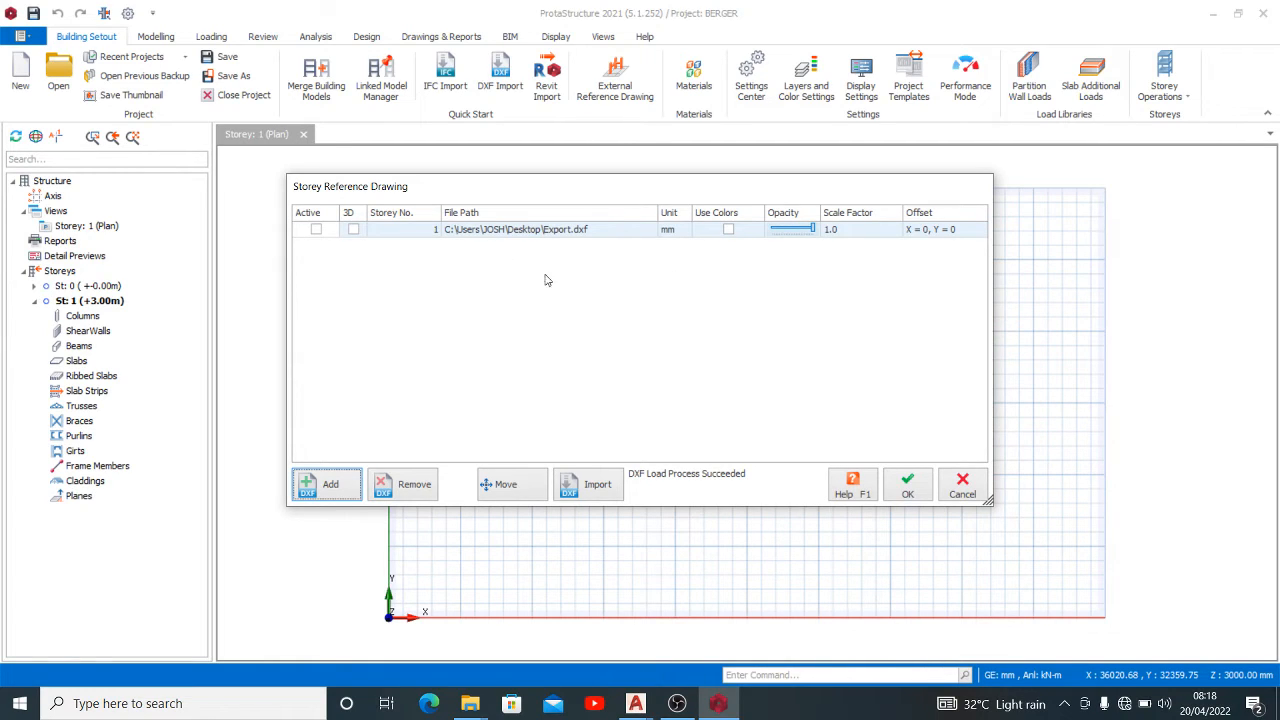
Make the reference drawing Active, shown in 3D with Use Colors, and confirm.
{"action": "left_click", "coordinate": [316, 228]}
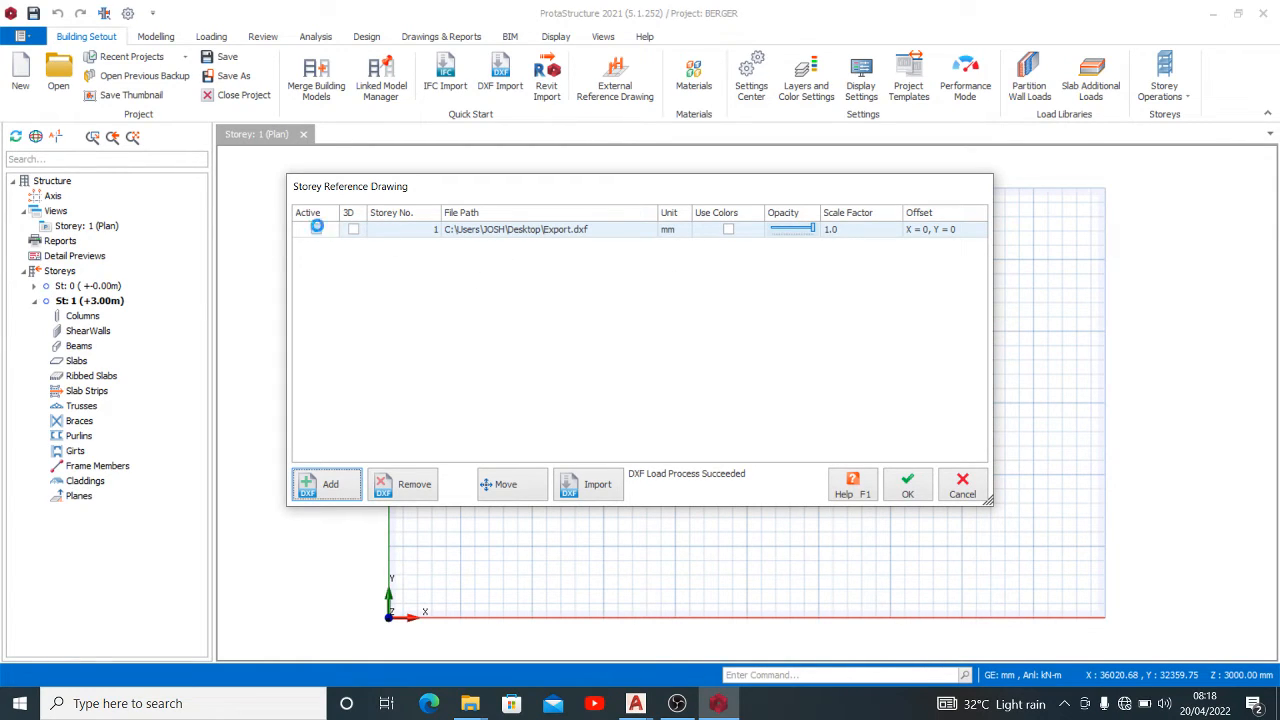
{"action": "left_click", "coordinate": [316, 228]}
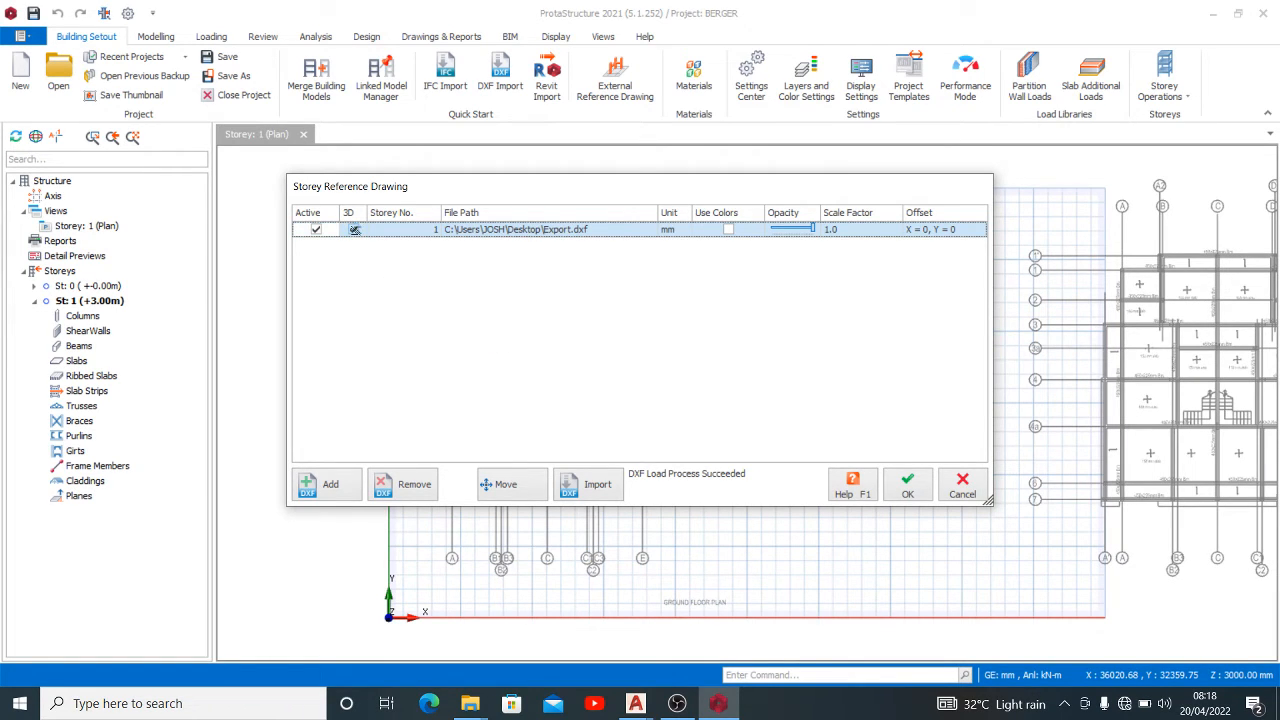
{"action": "left_click", "coordinate": [352, 228]}
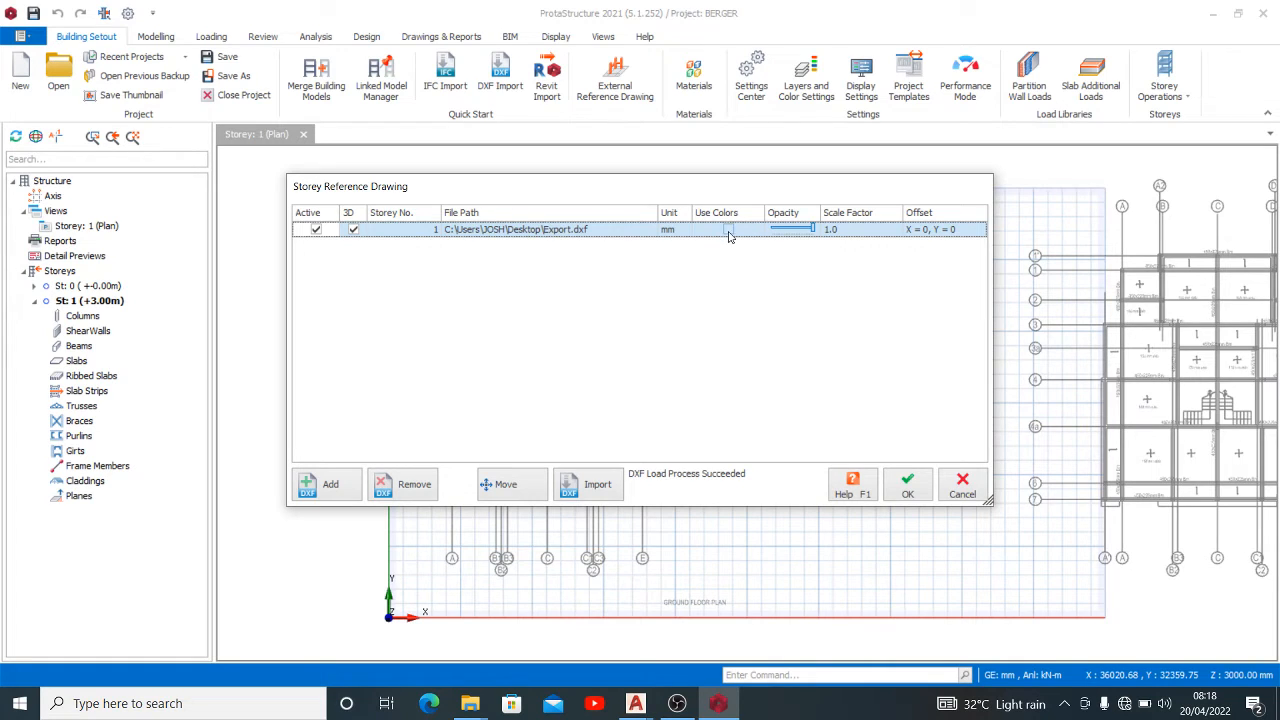
{"action": "left_click", "coordinate": [728, 228]}
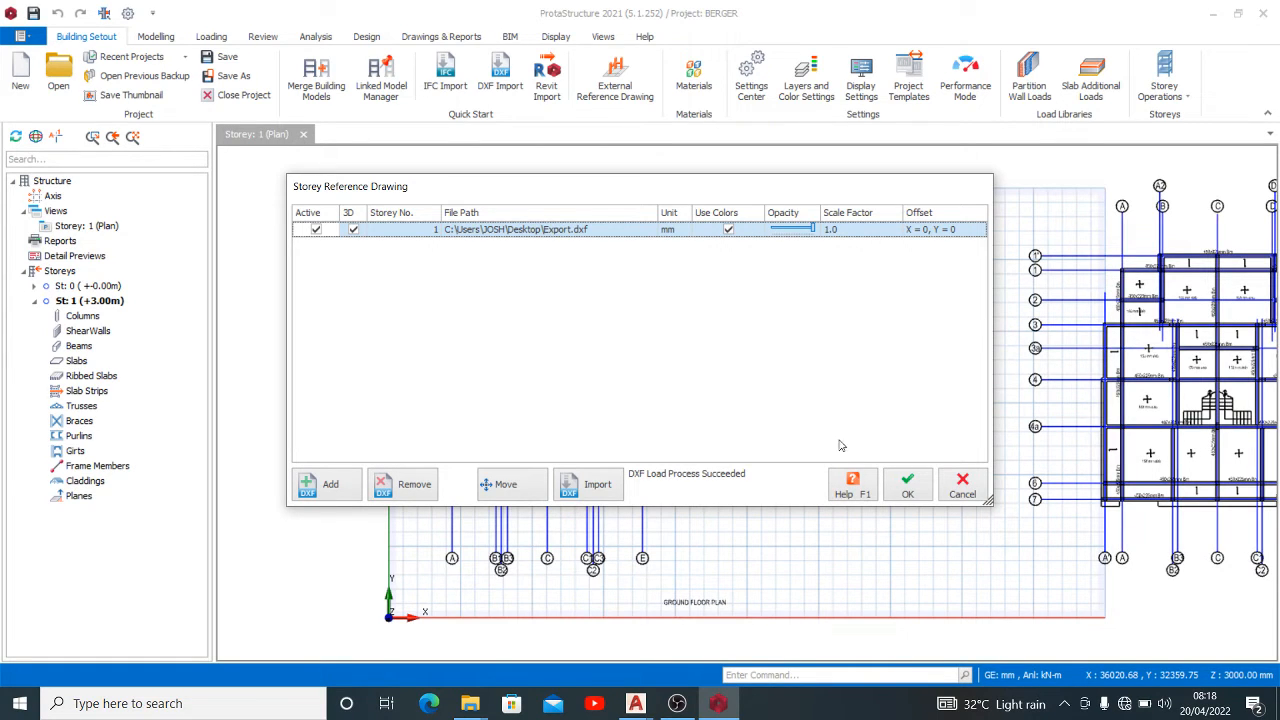
{"action": "left_click", "coordinate": [908, 486]}
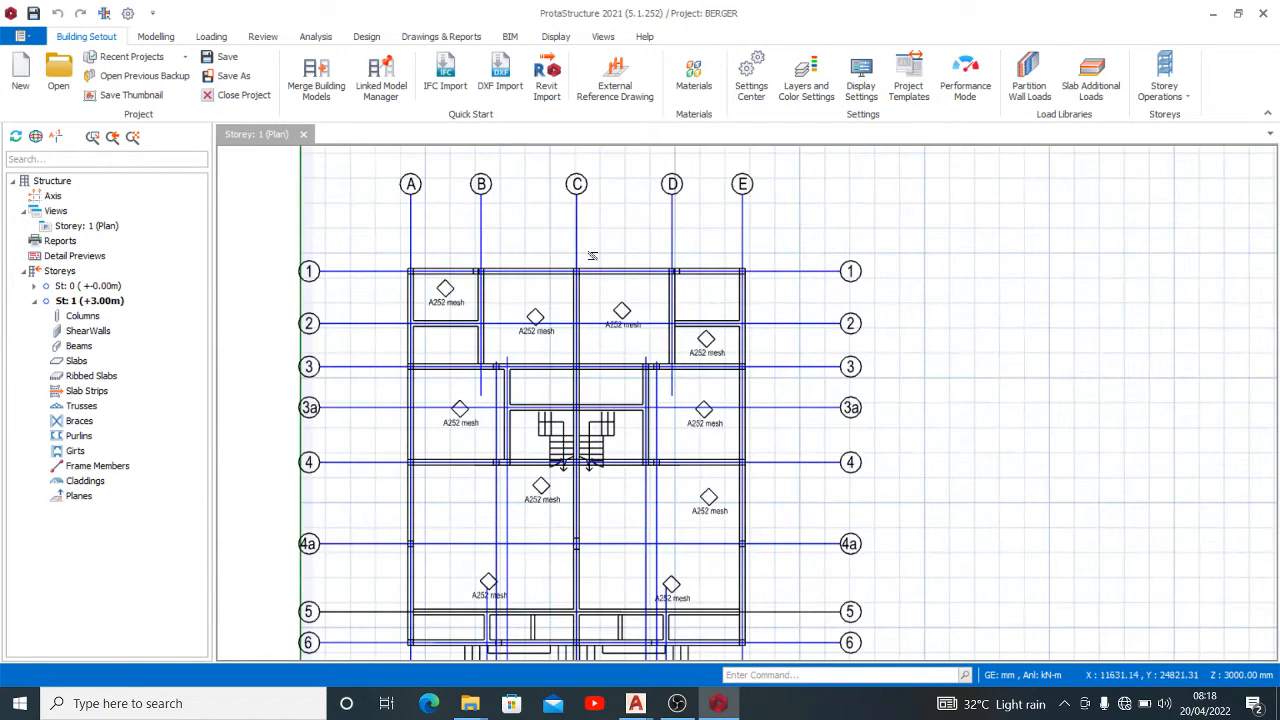
{"action": "mouse_move", "coordinate": [628, 224]}
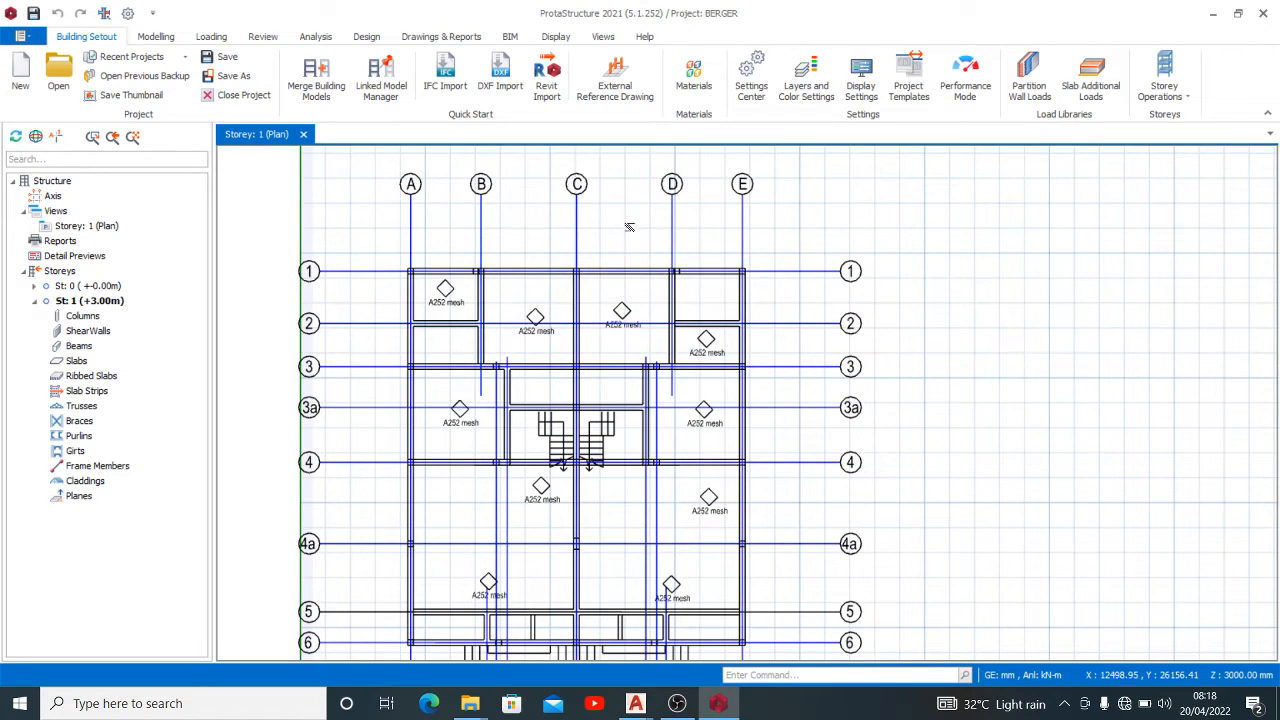
{"action": "mouse_move", "coordinate": [656, 296]}
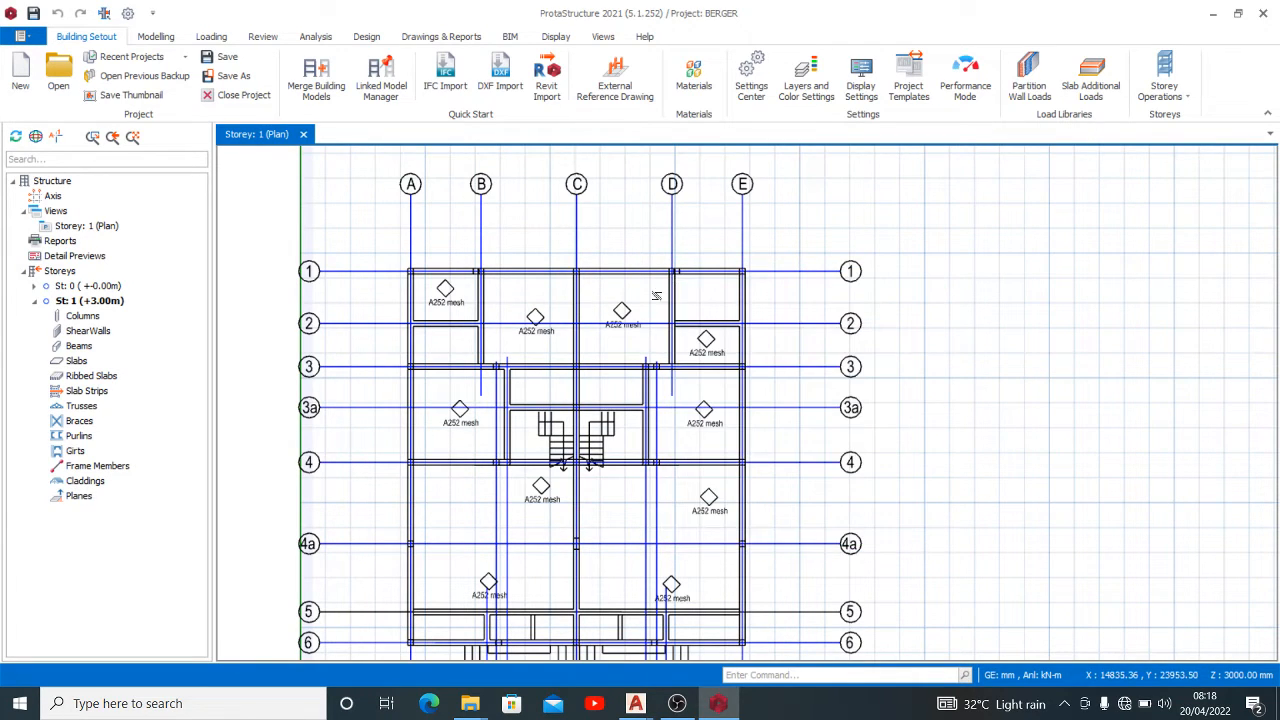
{"action": "scroll", "scroll_direction": "down", "scroll_amount": 3}
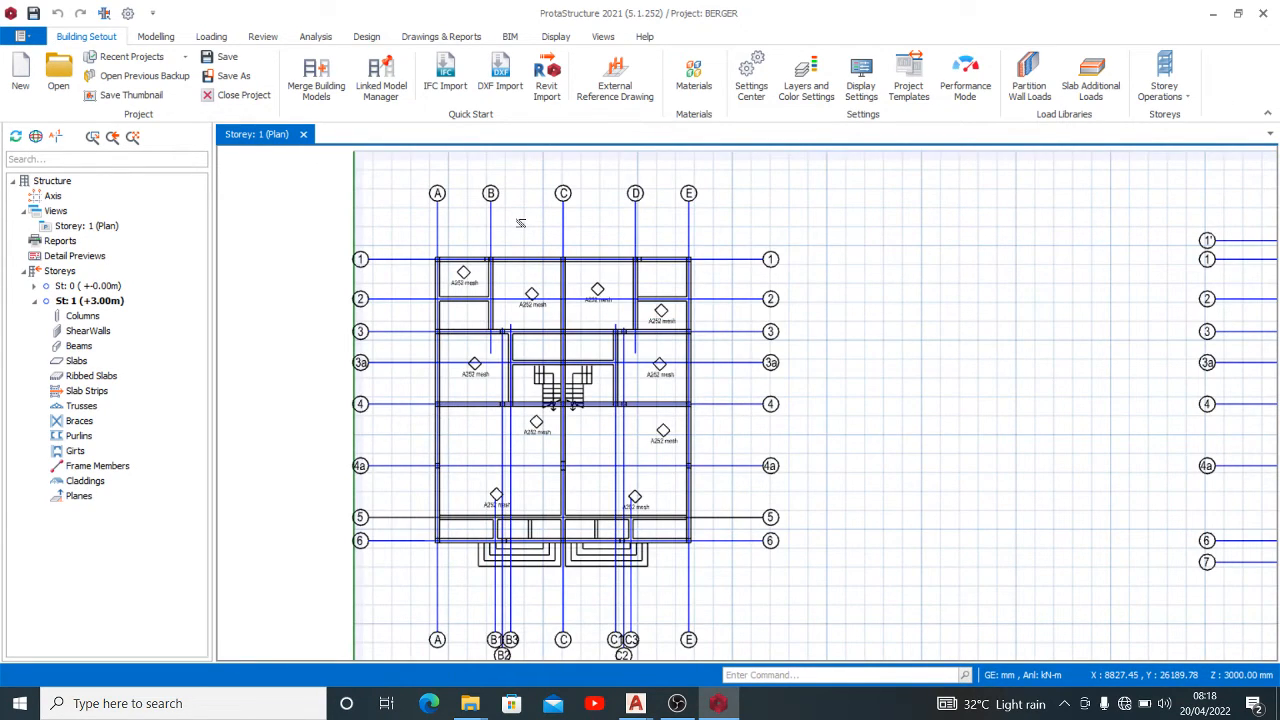
{"action": "mouse_move", "coordinate": [524, 226]}
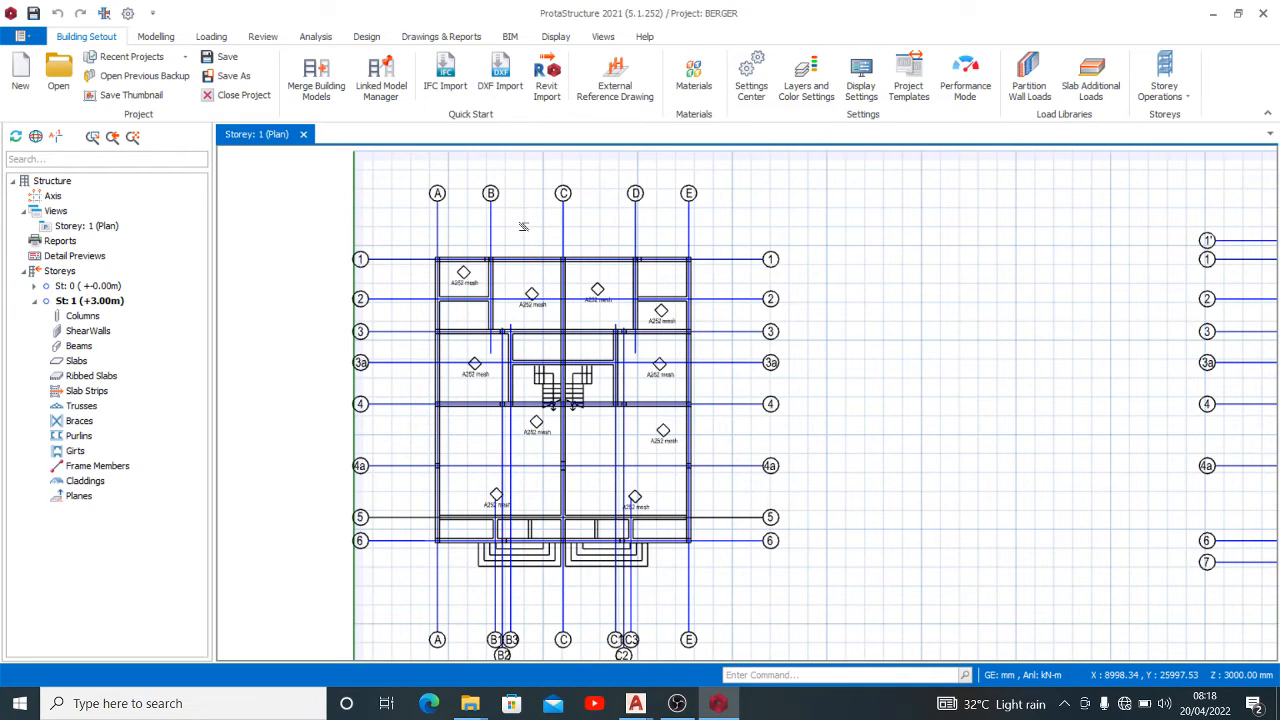
{"action": "mouse_move", "coordinate": [504, 184]}
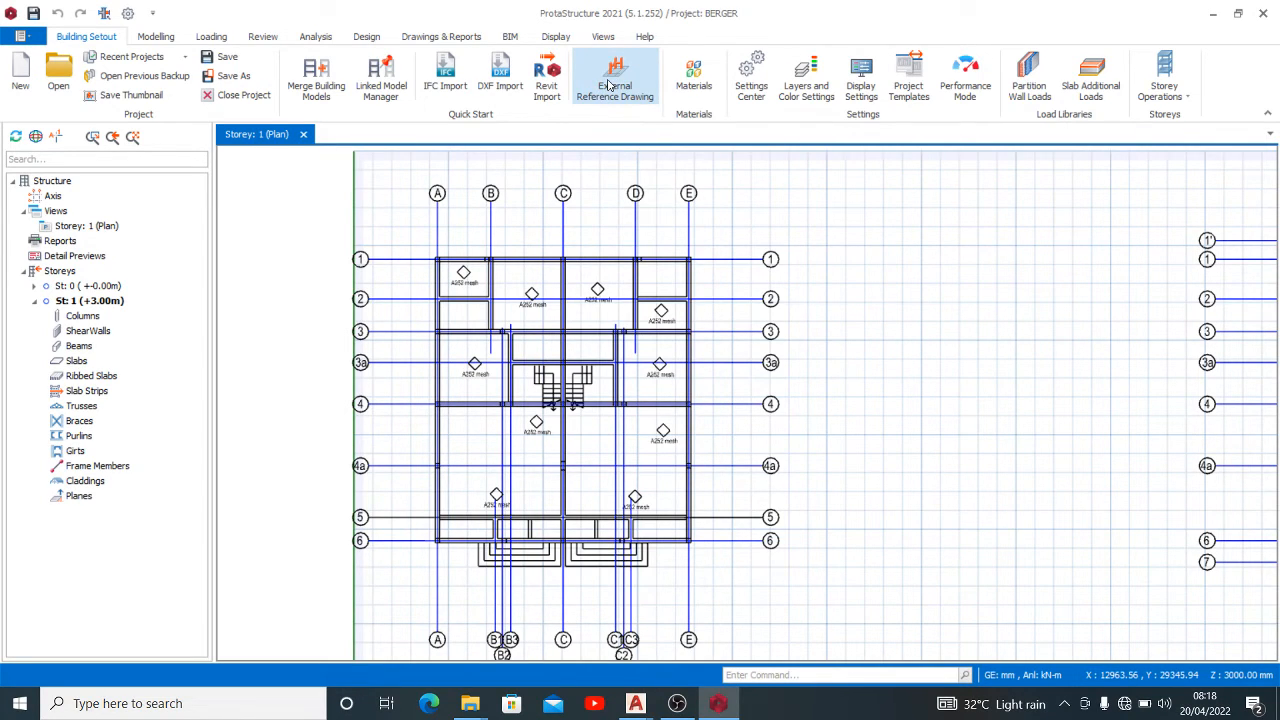
Show the Storey Reference Drawing list with Export.dxf attached to storey 1.
{"action": "left_click", "coordinate": [616, 78]}
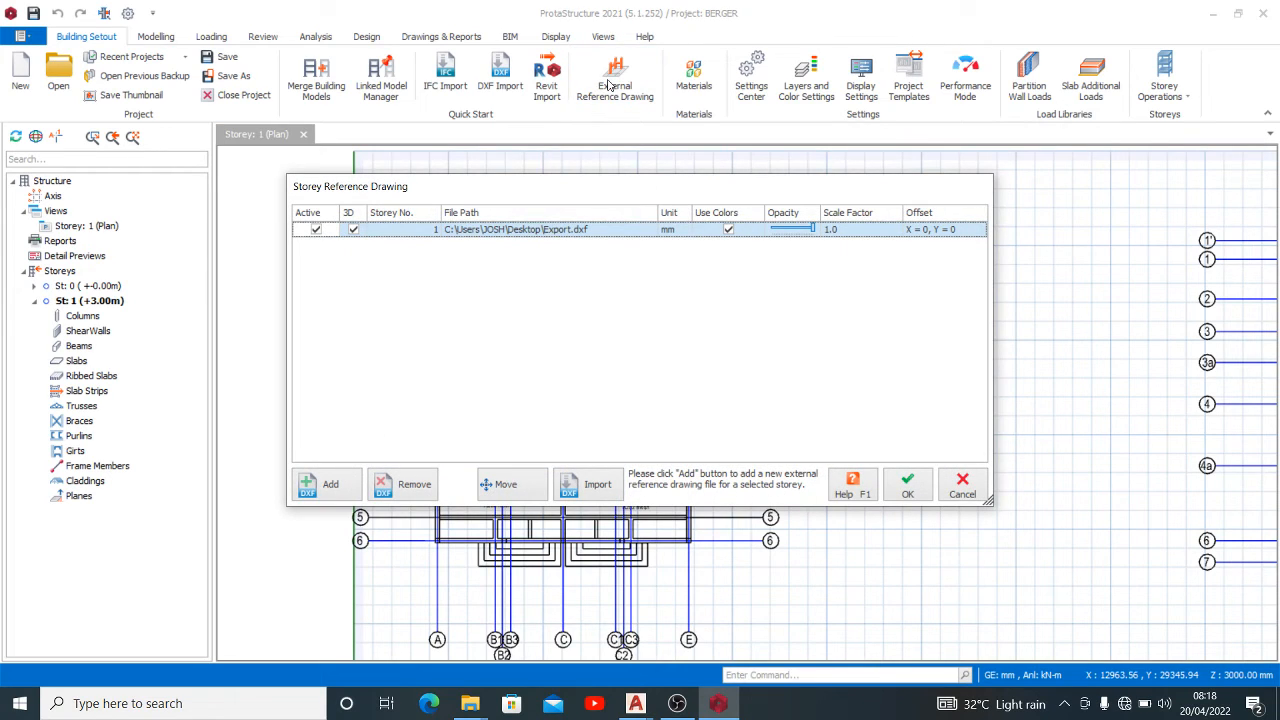
{"action": "mouse_move", "coordinate": [704, 312]}
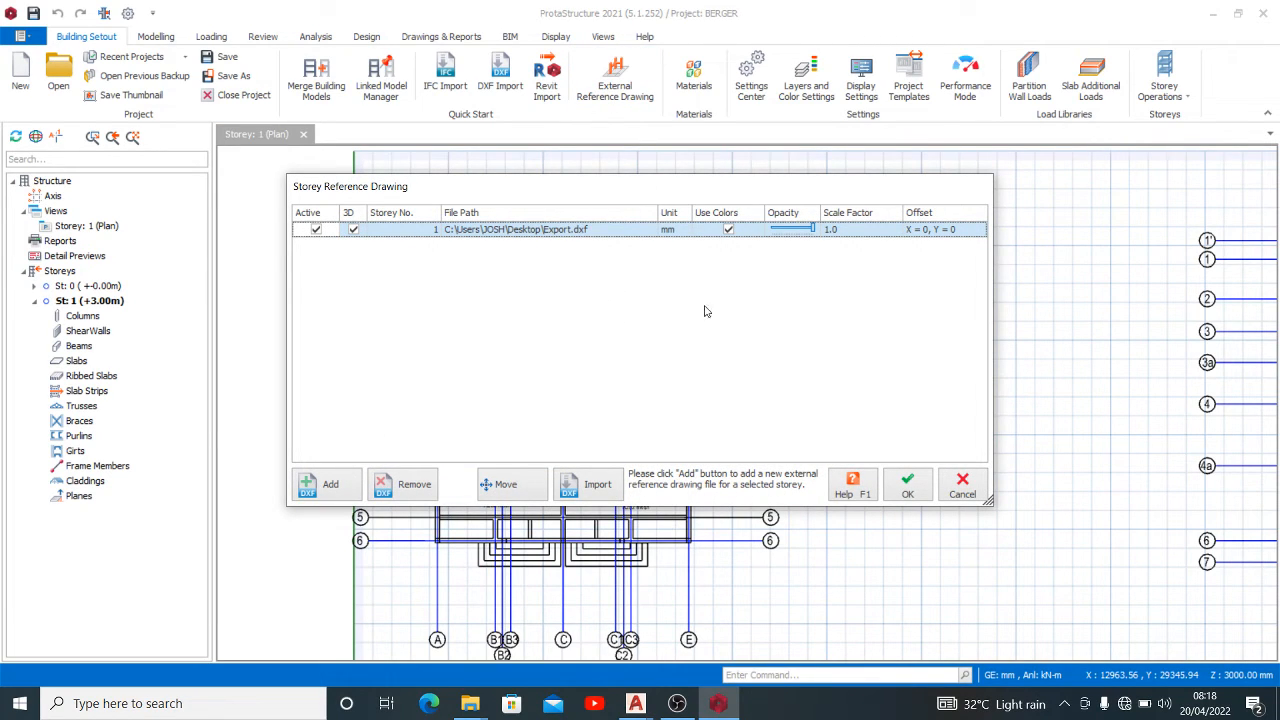
{"action": "mouse_move", "coordinate": [908, 260]}
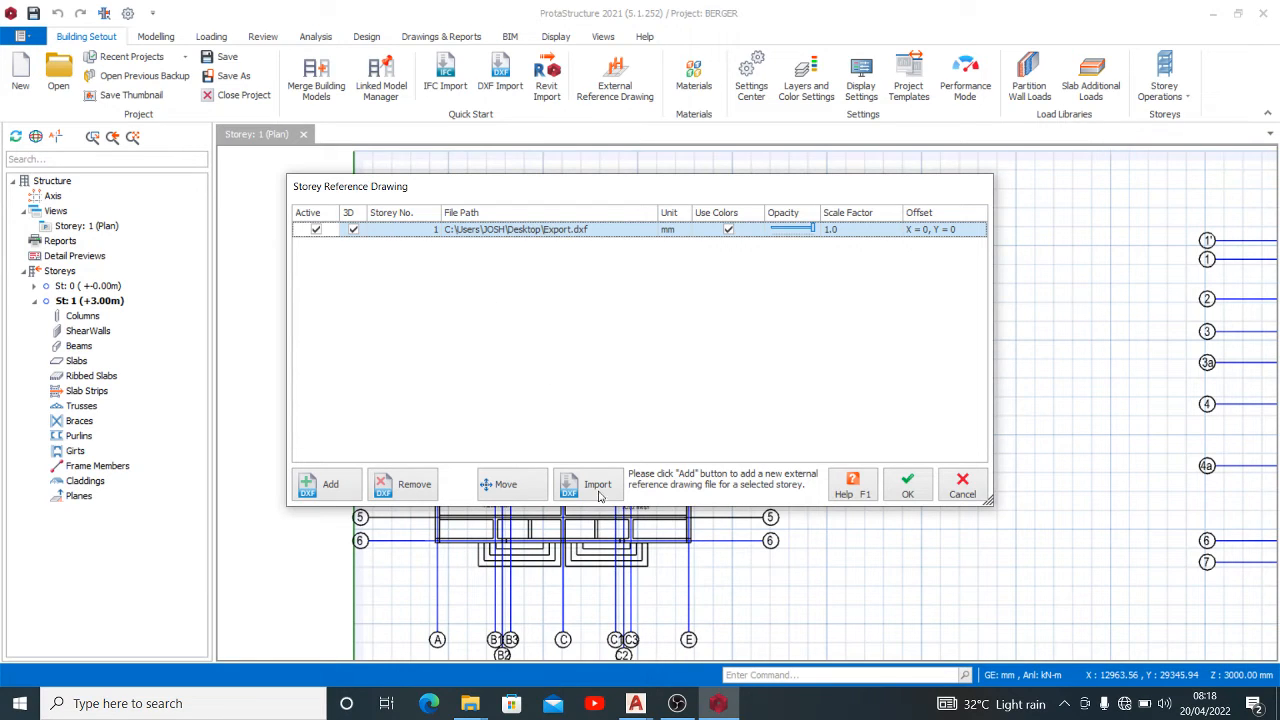
In DXF Import set Grid layer Axis_1 and Text Layer Text.
{"action": "left_click", "coordinate": [596, 484]}
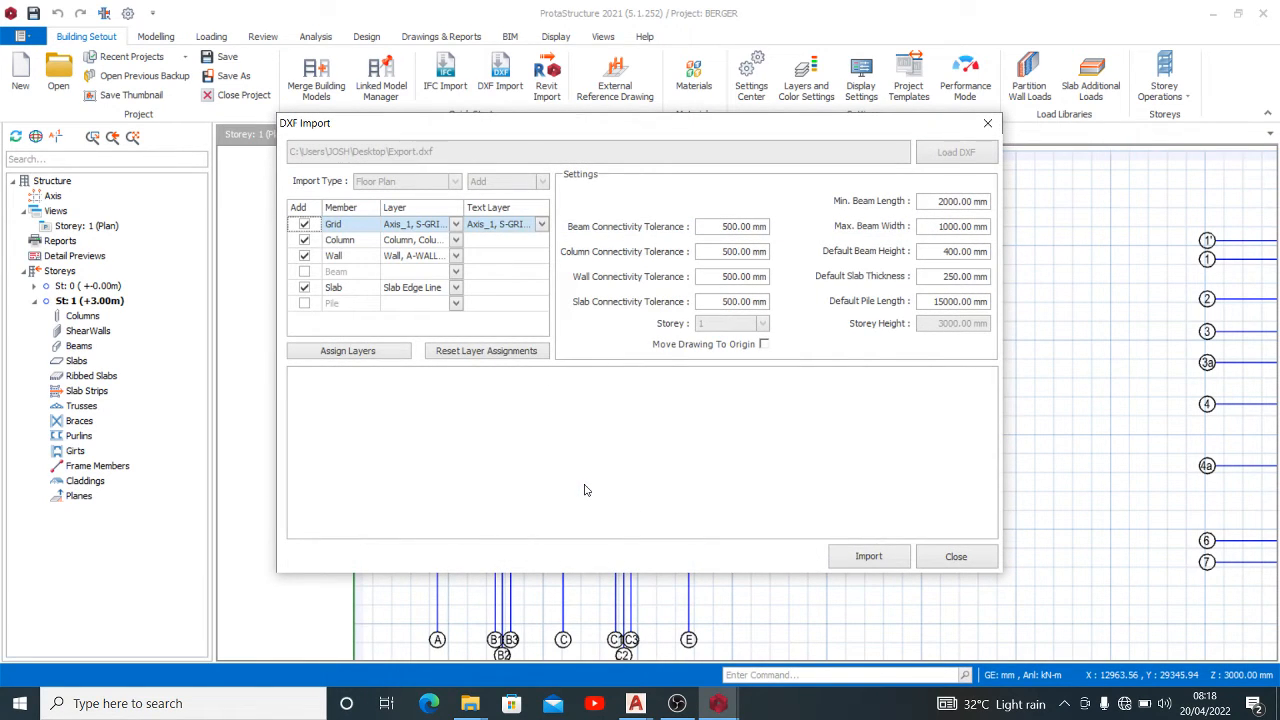
{"action": "mouse_move", "coordinate": [584, 436]}
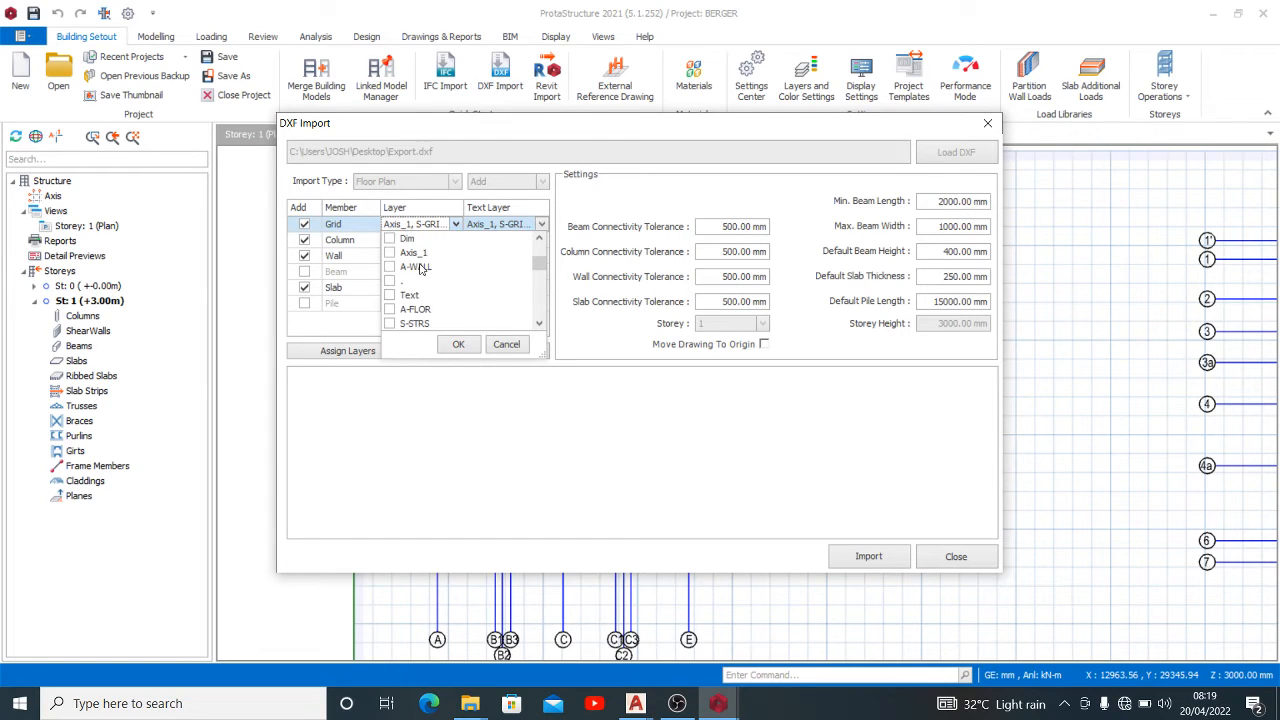
{"action": "left_click", "coordinate": [388, 252]}
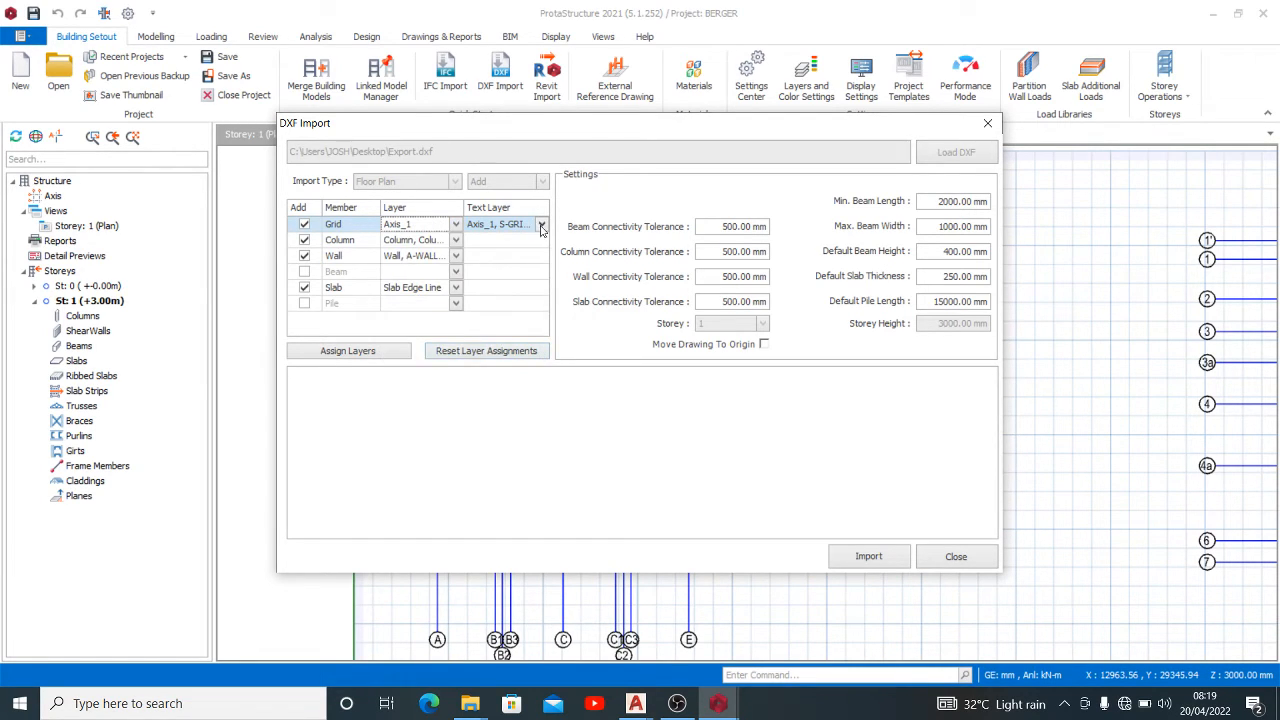
{"action": "left_click", "coordinate": [542, 224]}
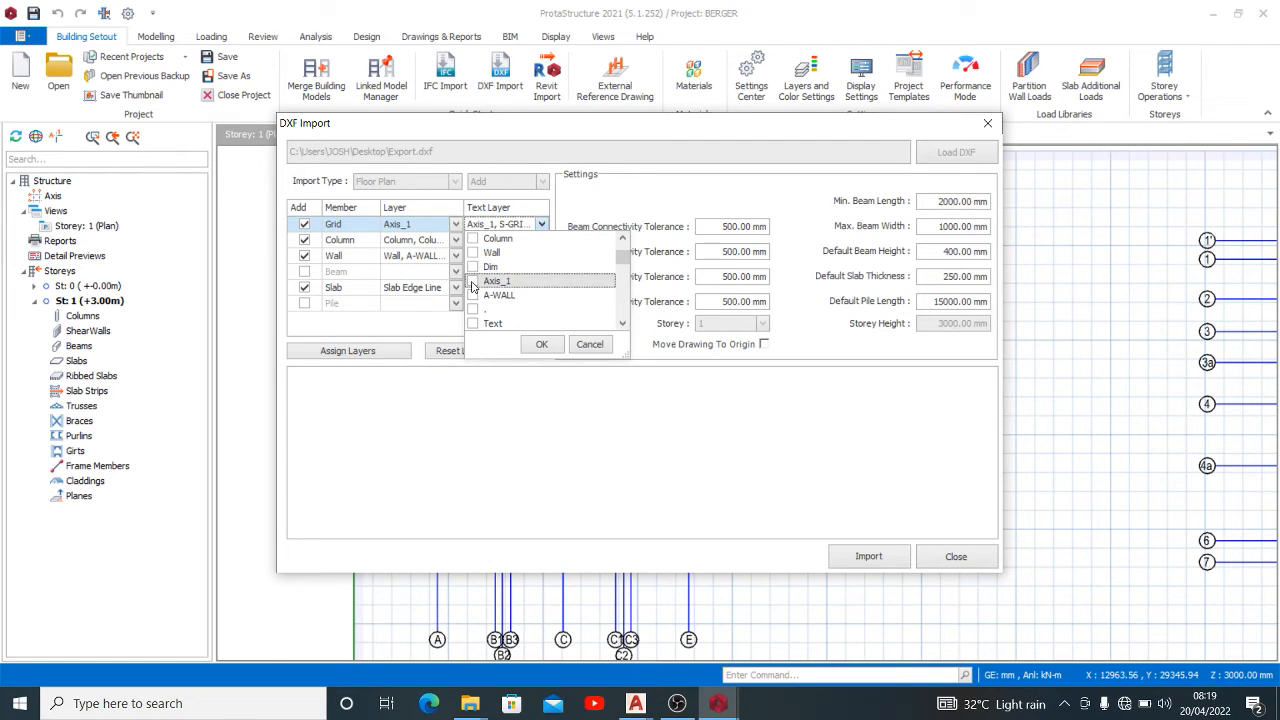
{"action": "scroll", "scroll_direction": "down", "scroll_amount": 3}
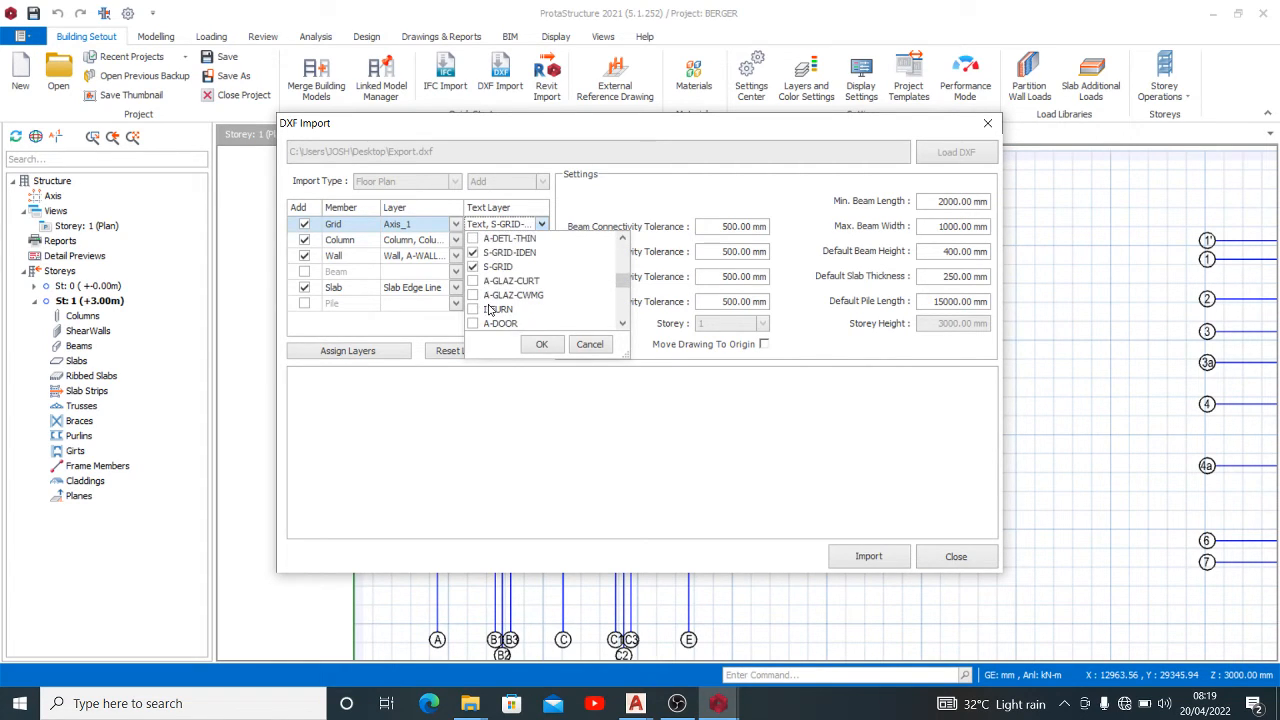
{"action": "left_click", "coordinate": [540, 344]}
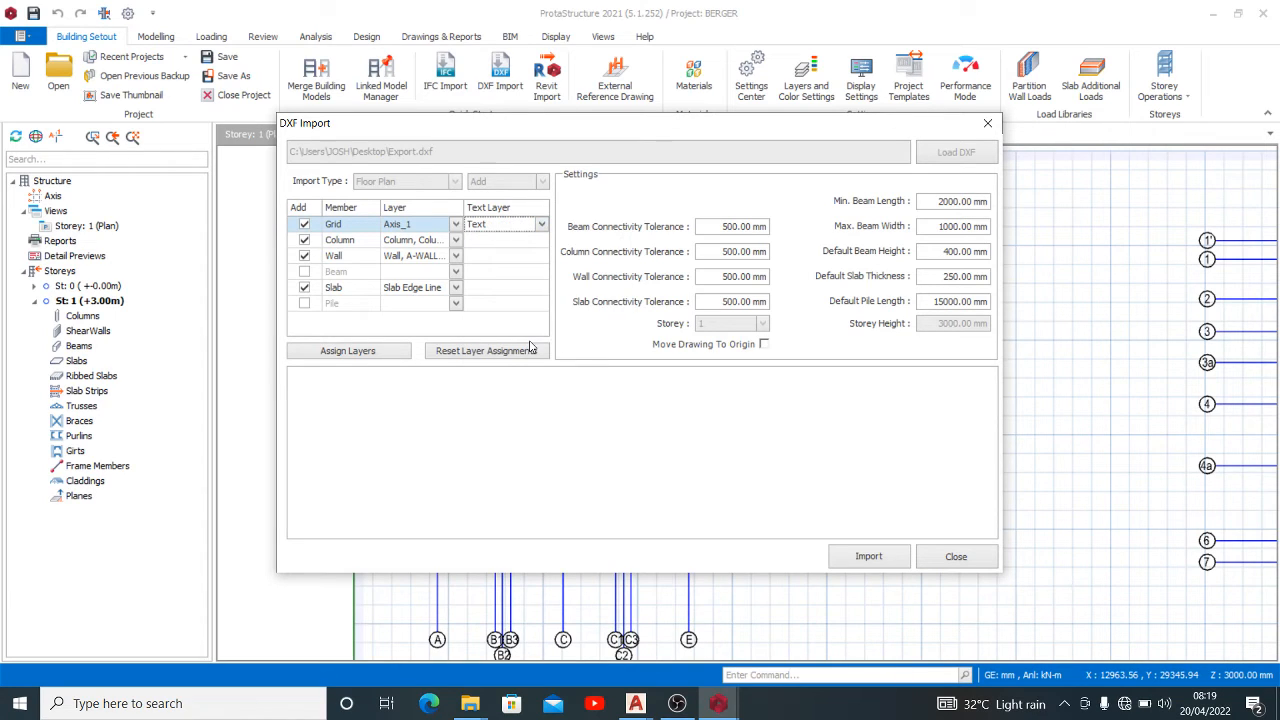
Set Column layer to Column and Wall layer to Wall.
{"action": "left_click", "coordinate": [456, 240]}
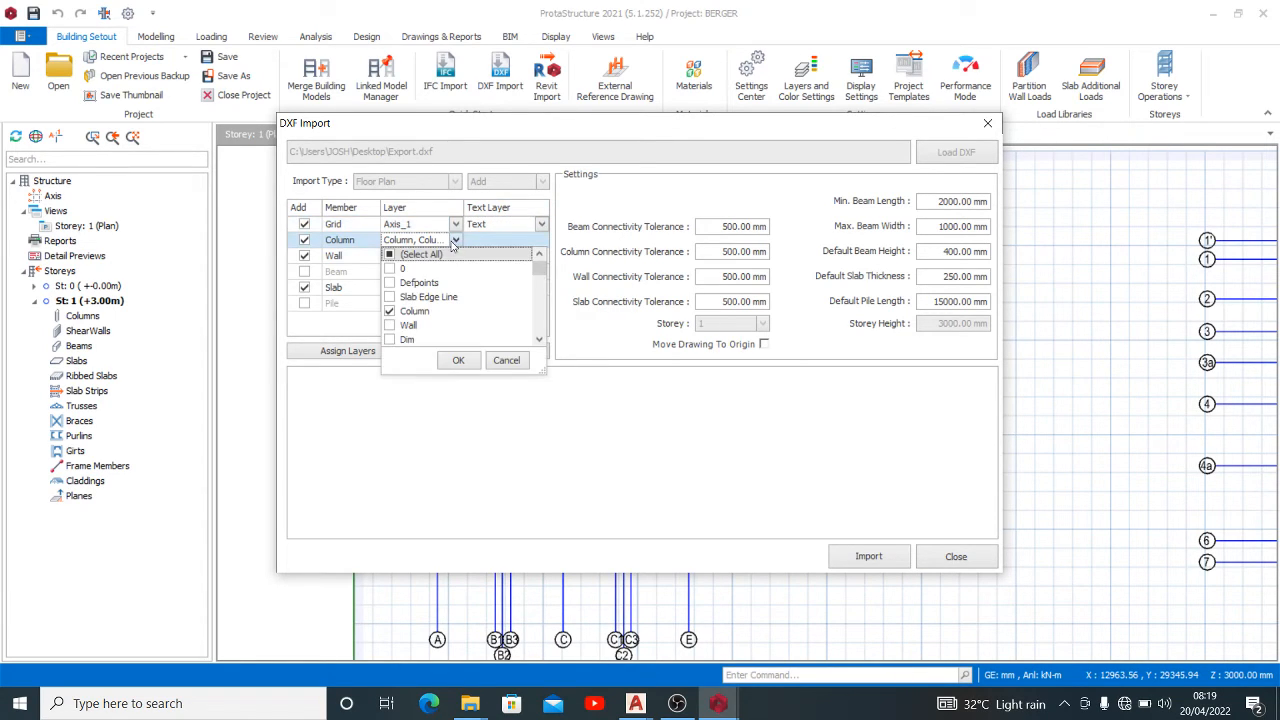
{"action": "left_click", "coordinate": [388, 254]}
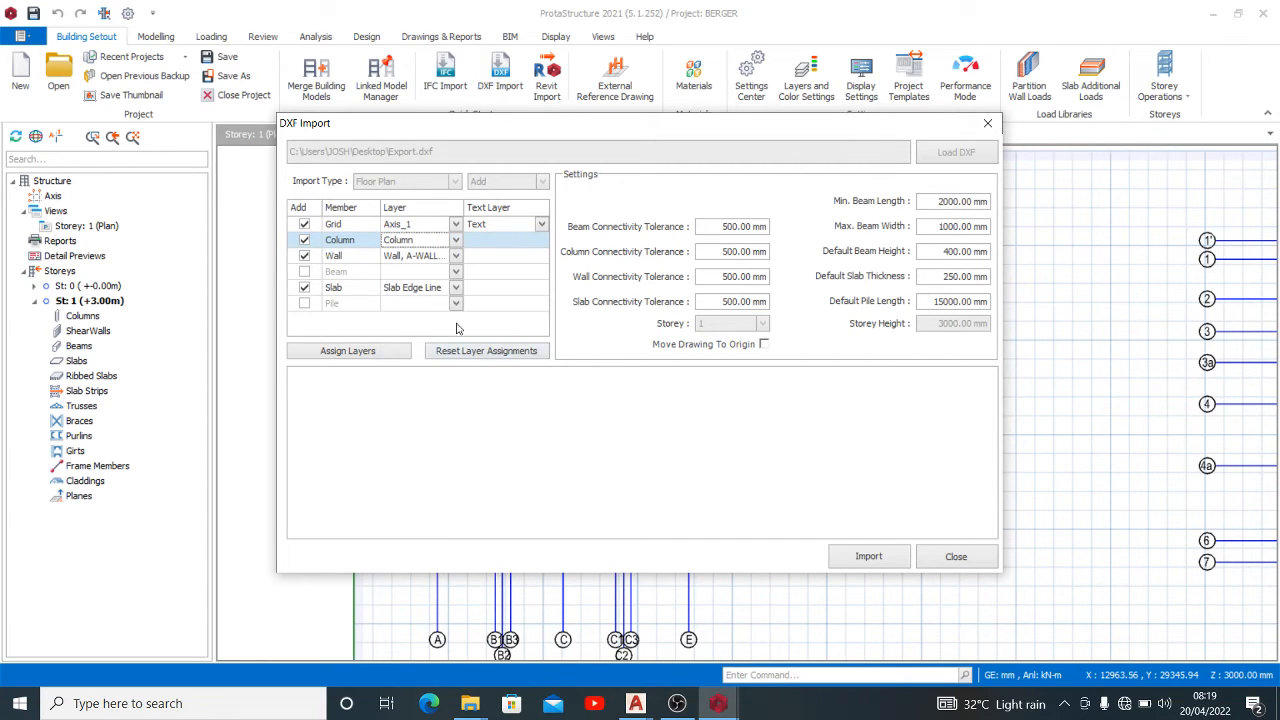
{"action": "left_click", "coordinate": [456, 256]}
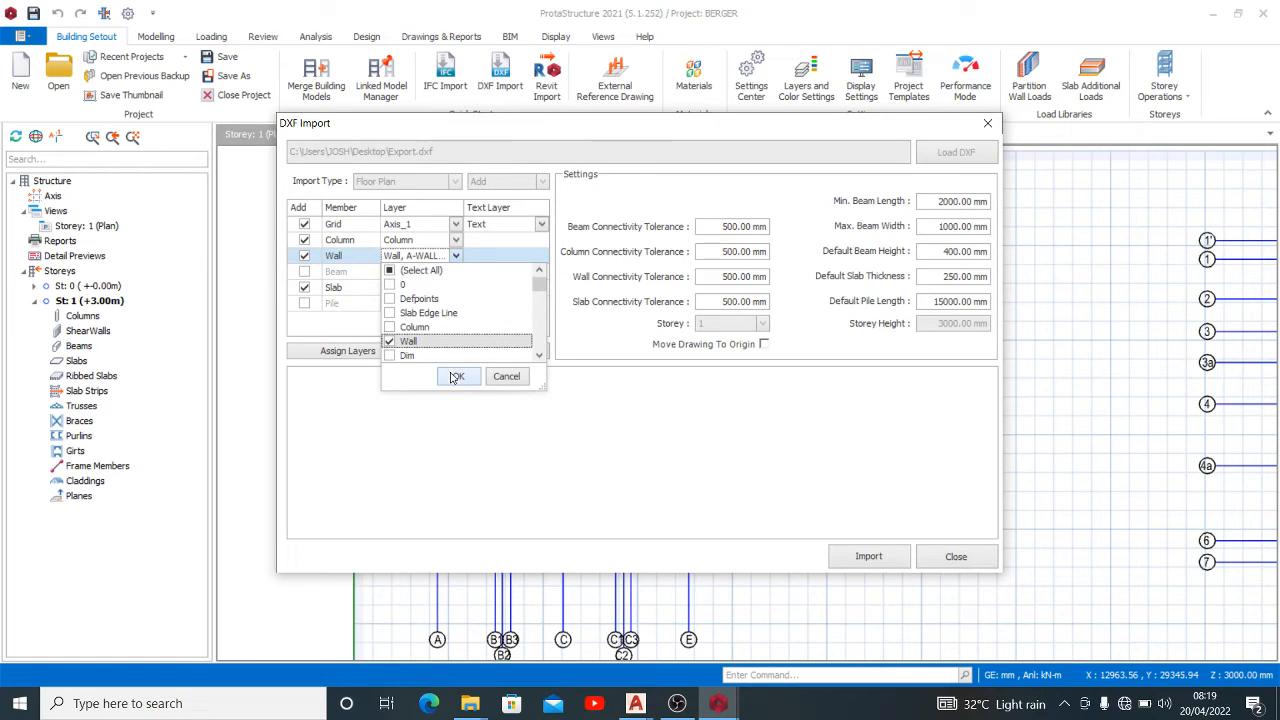
{"action": "left_click", "coordinate": [456, 288]}
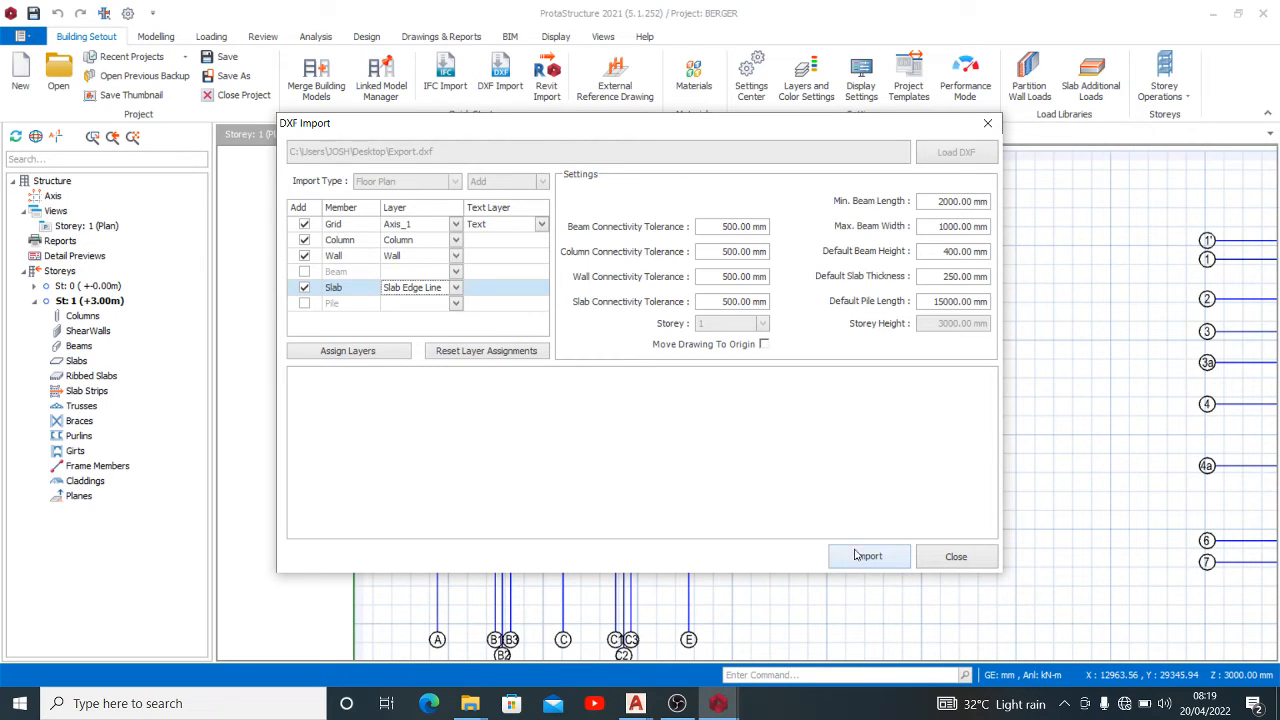
Import axes, 93 columns, walls and 156 slabs from the DXF and close the import window.
{"action": "left_click", "coordinate": [868, 556]}
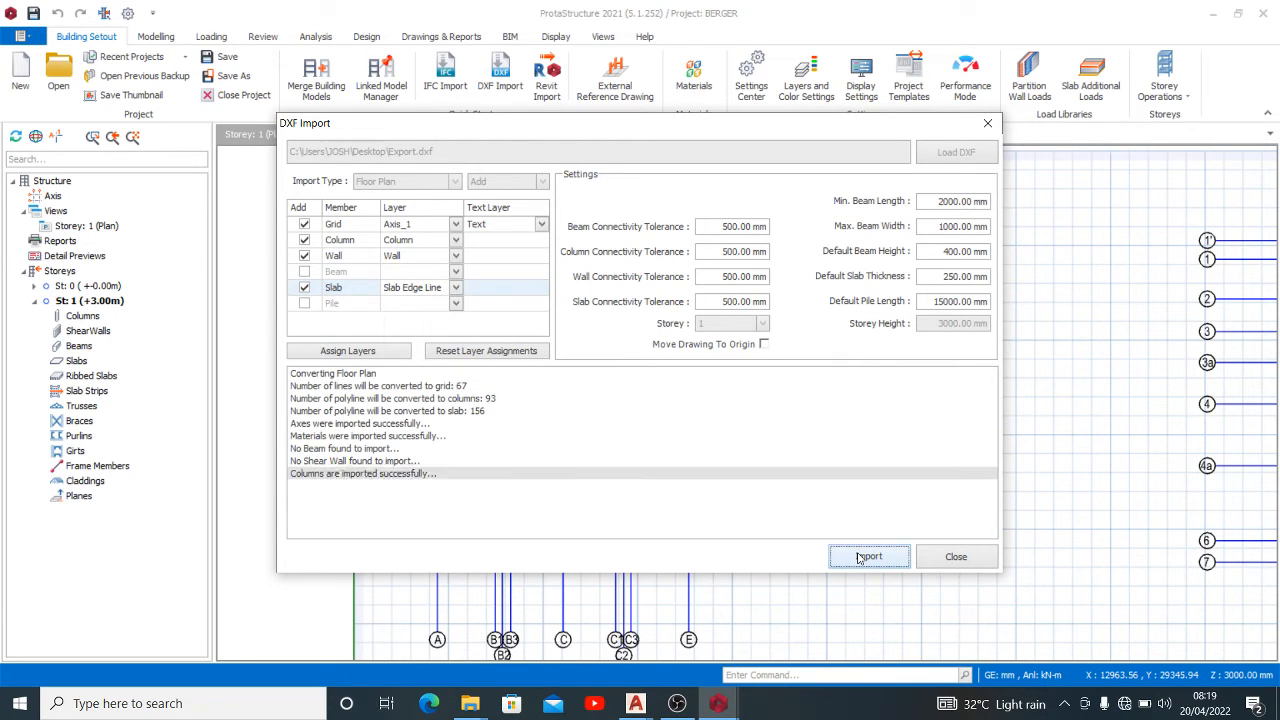
{"action": "left_click", "coordinate": [868, 556]}
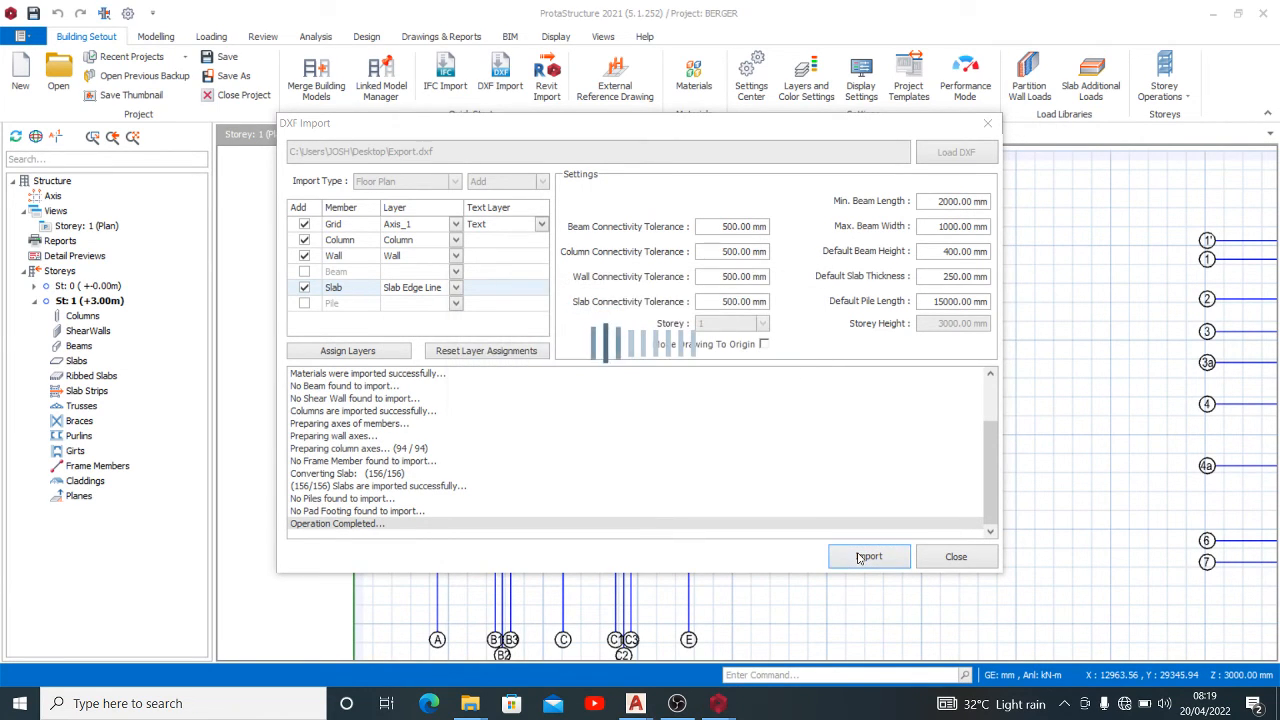
{"action": "left_click", "coordinate": [868, 556]}
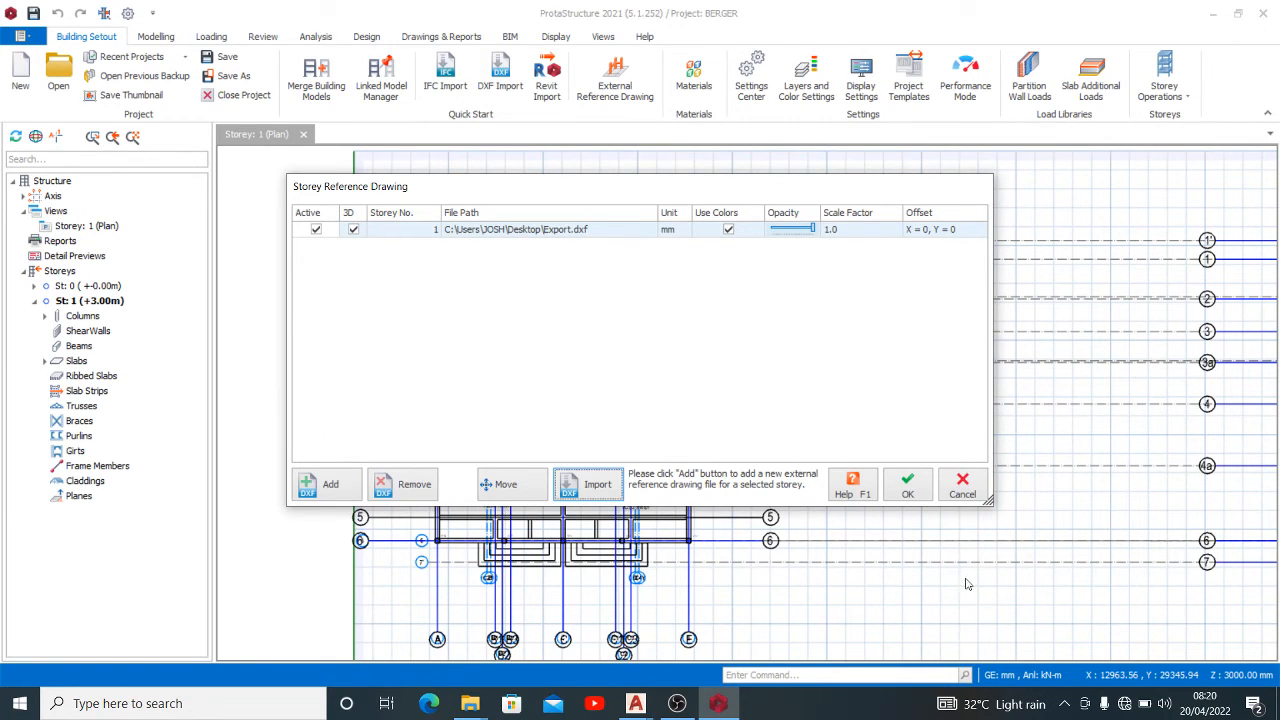
{"action": "mouse_move", "coordinate": [932, 472]}
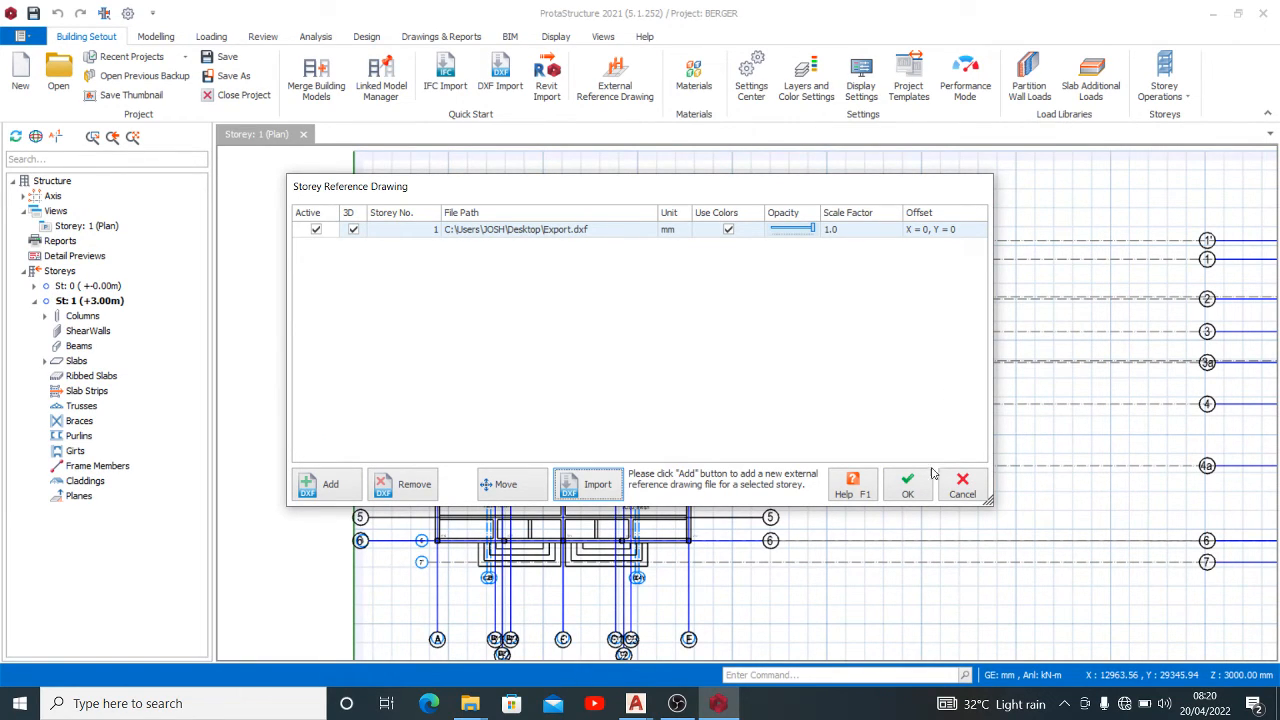
Accept the reference drawing settings and check the imported members on storey 1.
{"action": "left_click", "coordinate": [908, 488]}
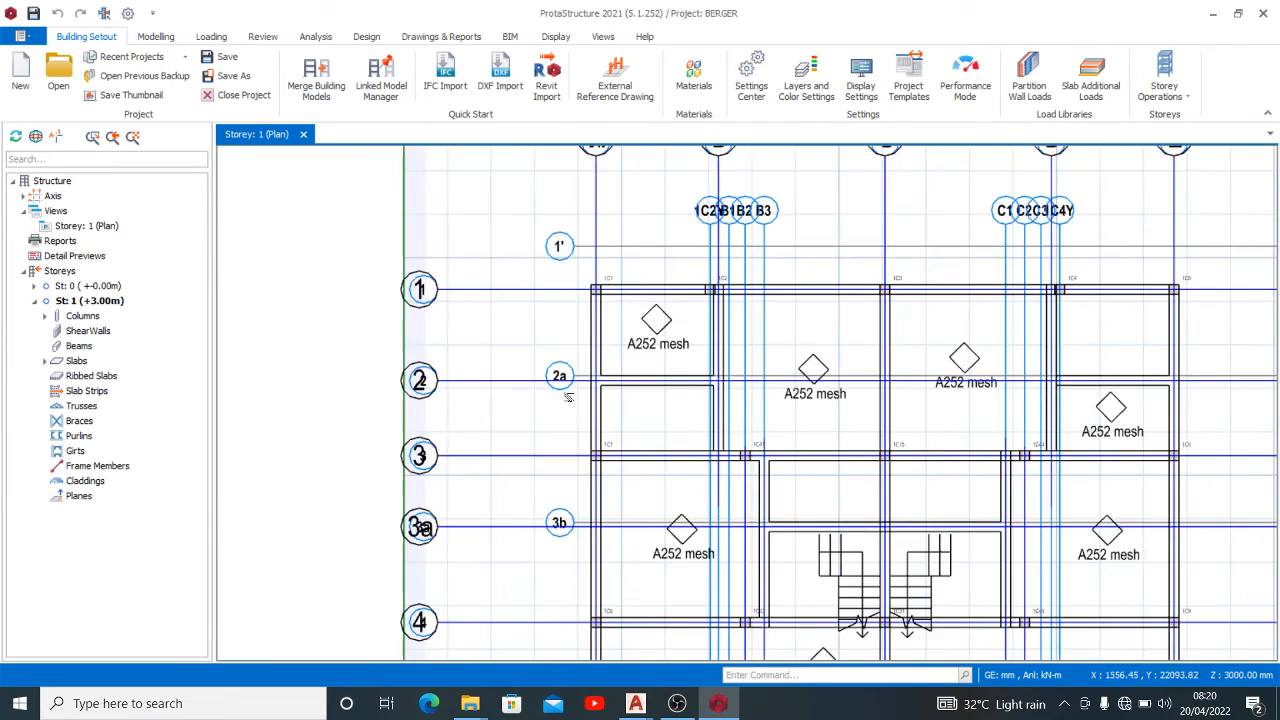
{"action": "scroll", "scroll_direction": "down", "scroll_amount": 3}
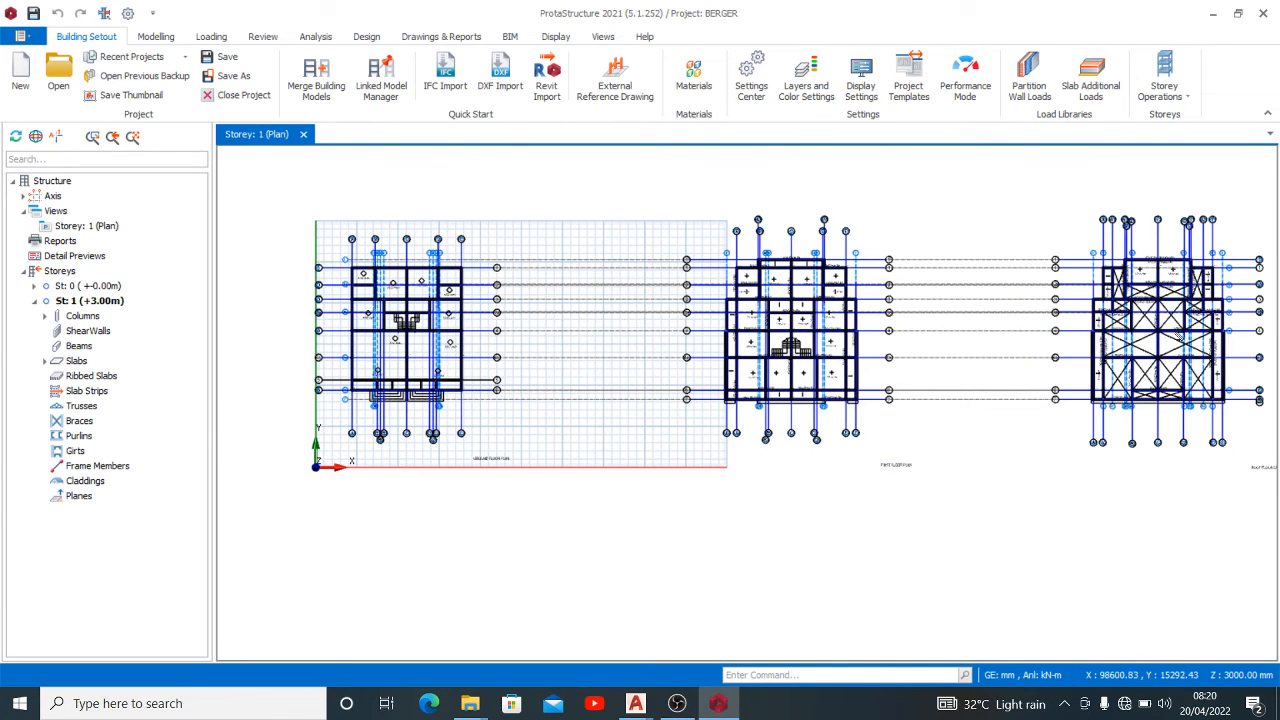
Collapse the St: 1 member categories in the Structure tree and pan the plan view.
{"action": "left_click", "coordinate": [460, 398]}
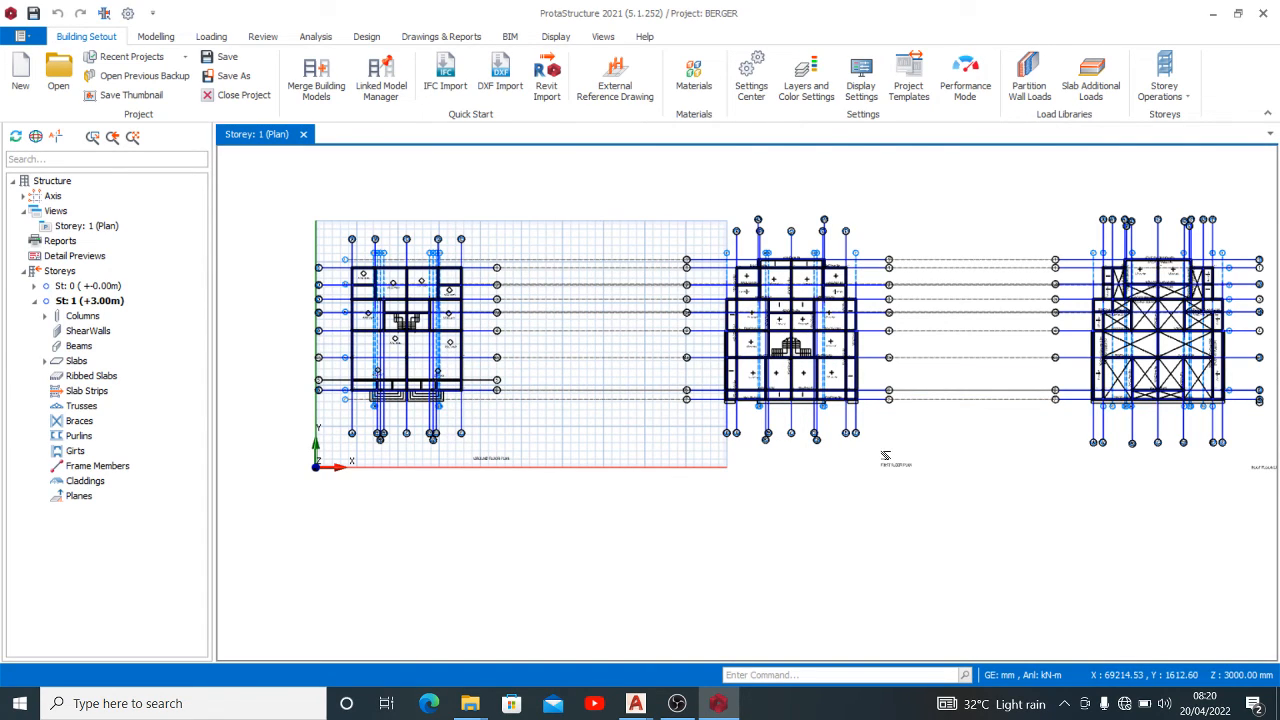
{"action": "mouse_move", "coordinate": [406, 520]}
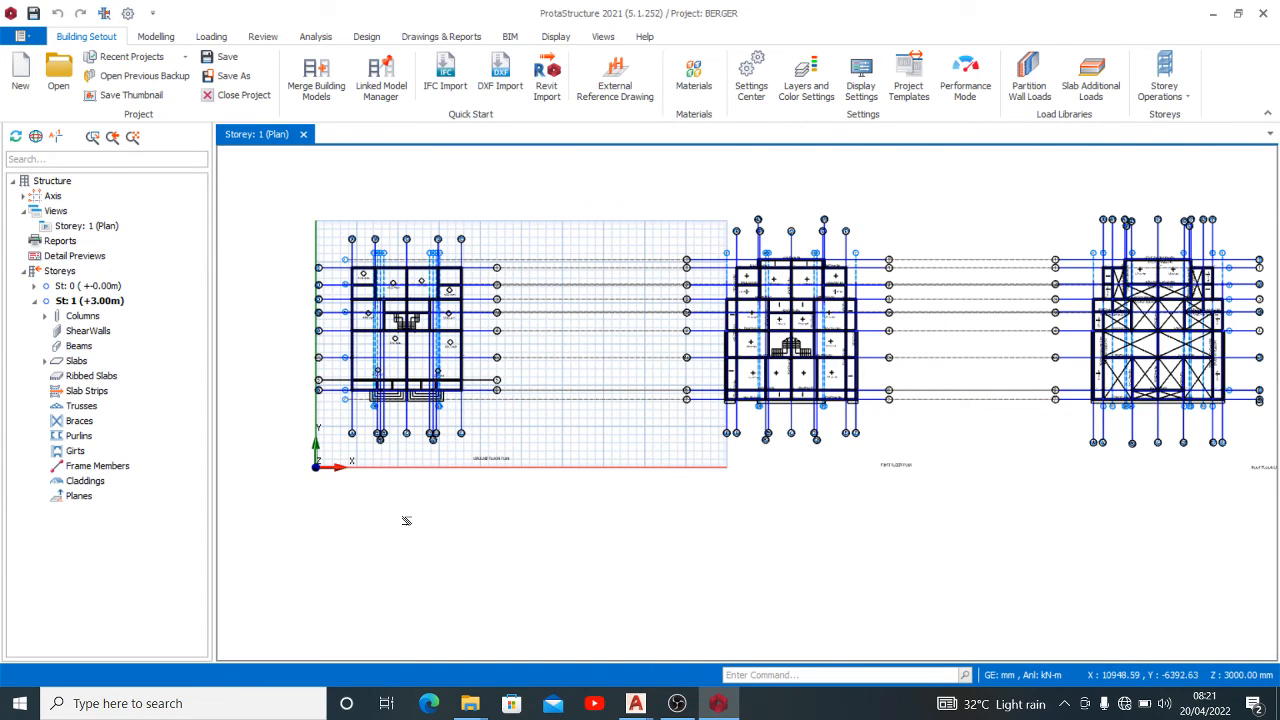
{"action": "mouse_move", "coordinate": [138, 440]}
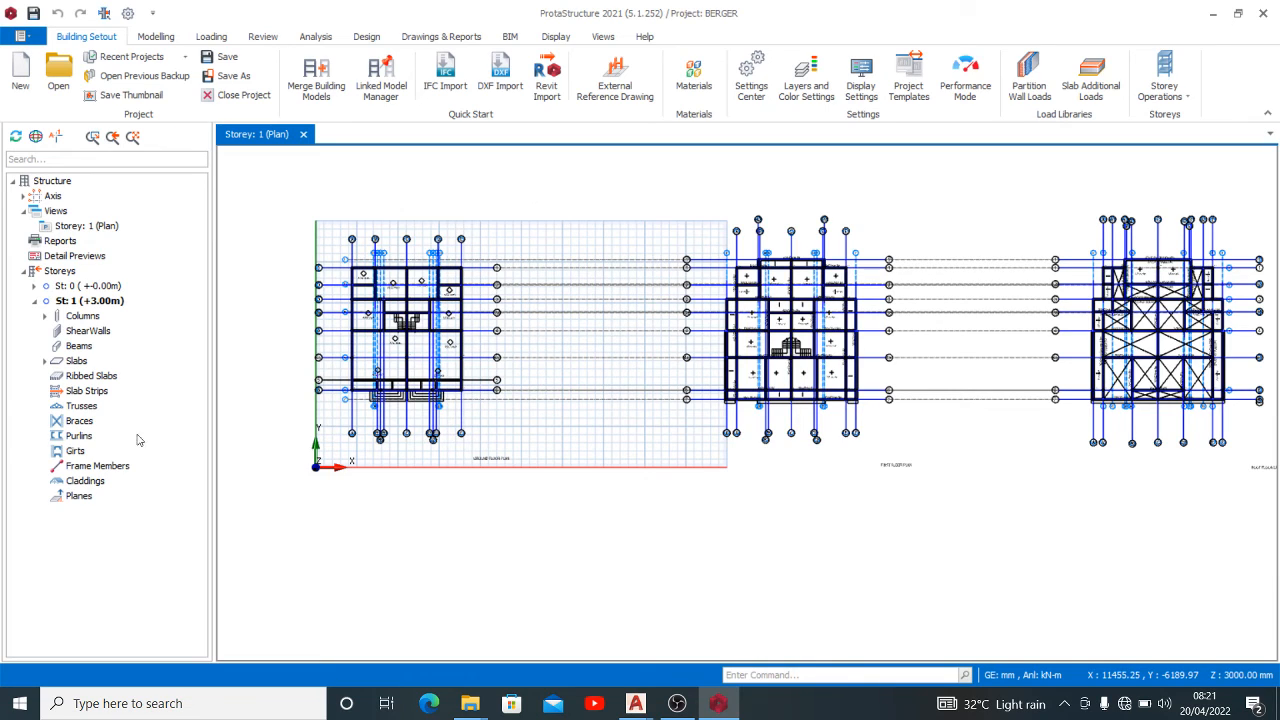
{"action": "left_click", "coordinate": [34, 300]}
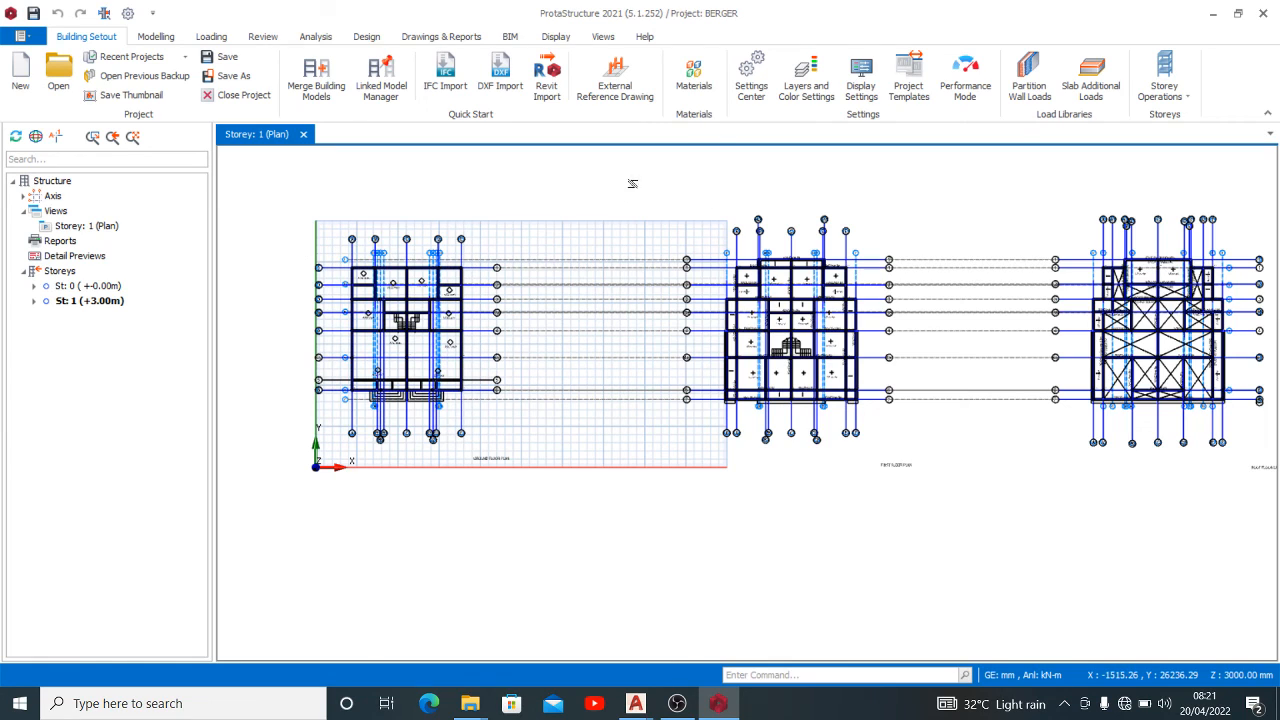
{"action": "left_click_drag", "start_coordinate": [632, 178], "coordinate": [956, 580]}
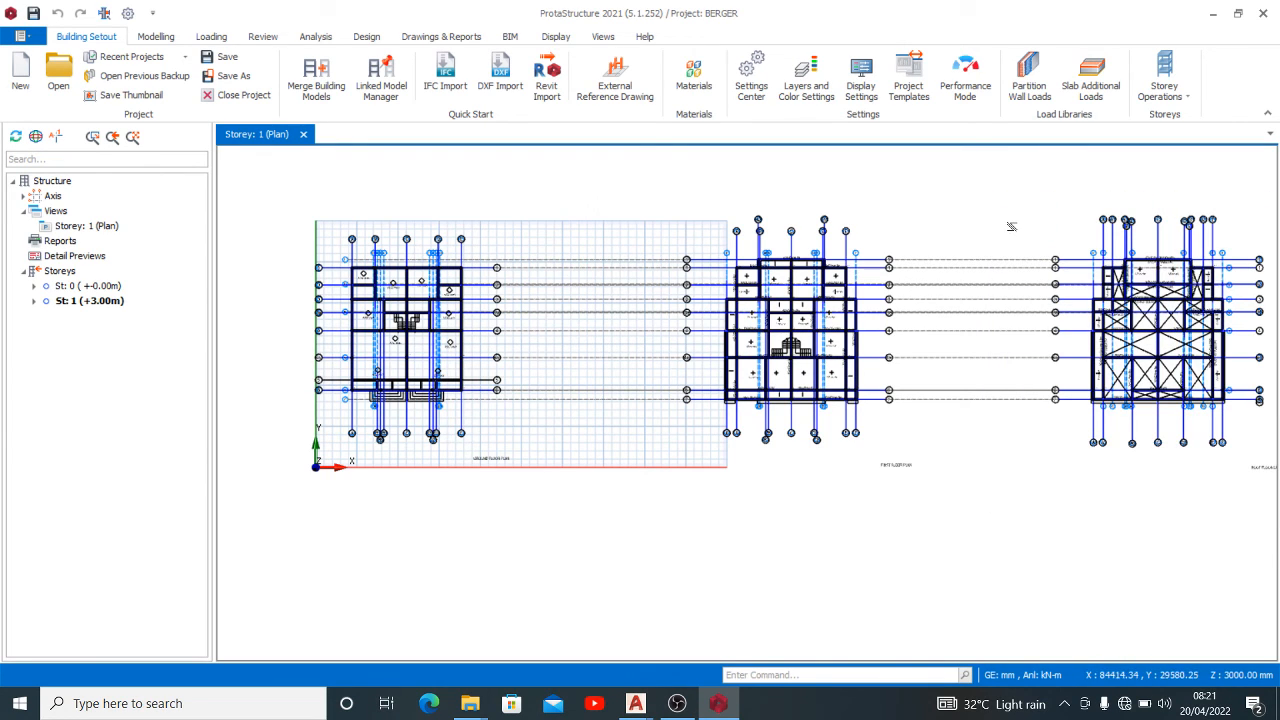
{"action": "mouse_move", "coordinate": [1012, 228]}
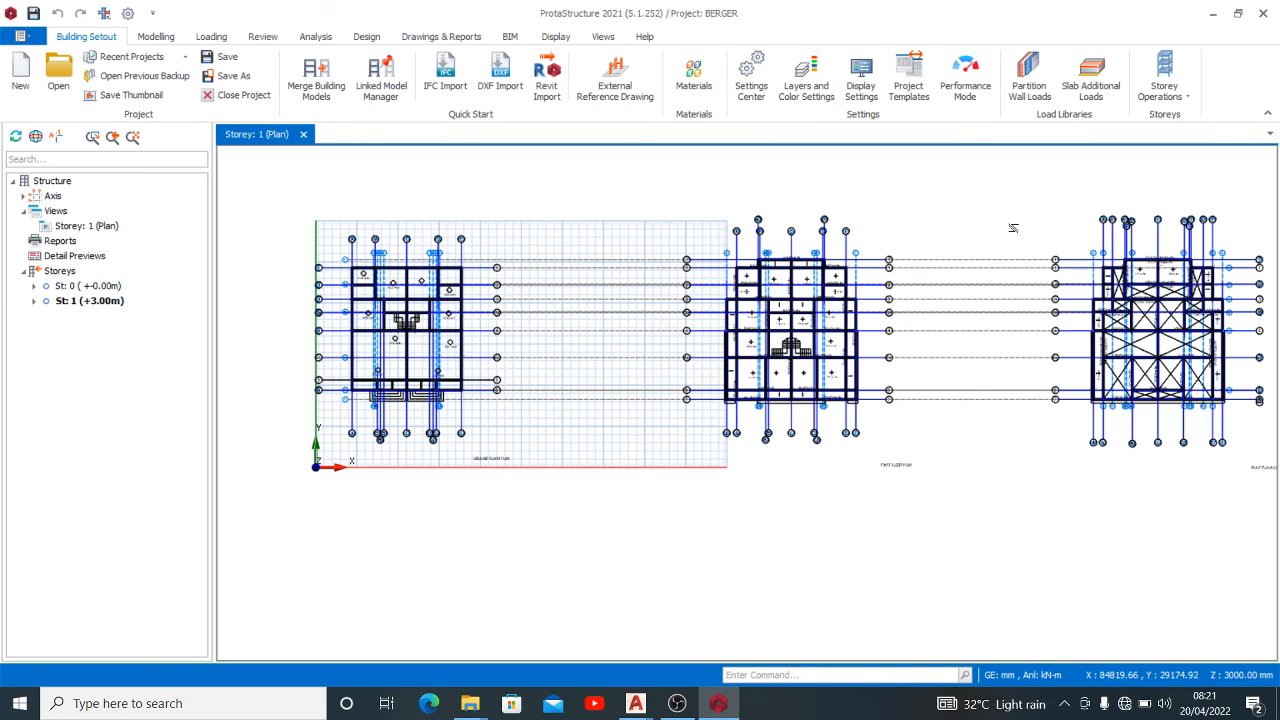
{"action": "mouse_move", "coordinate": [1012, 228]}
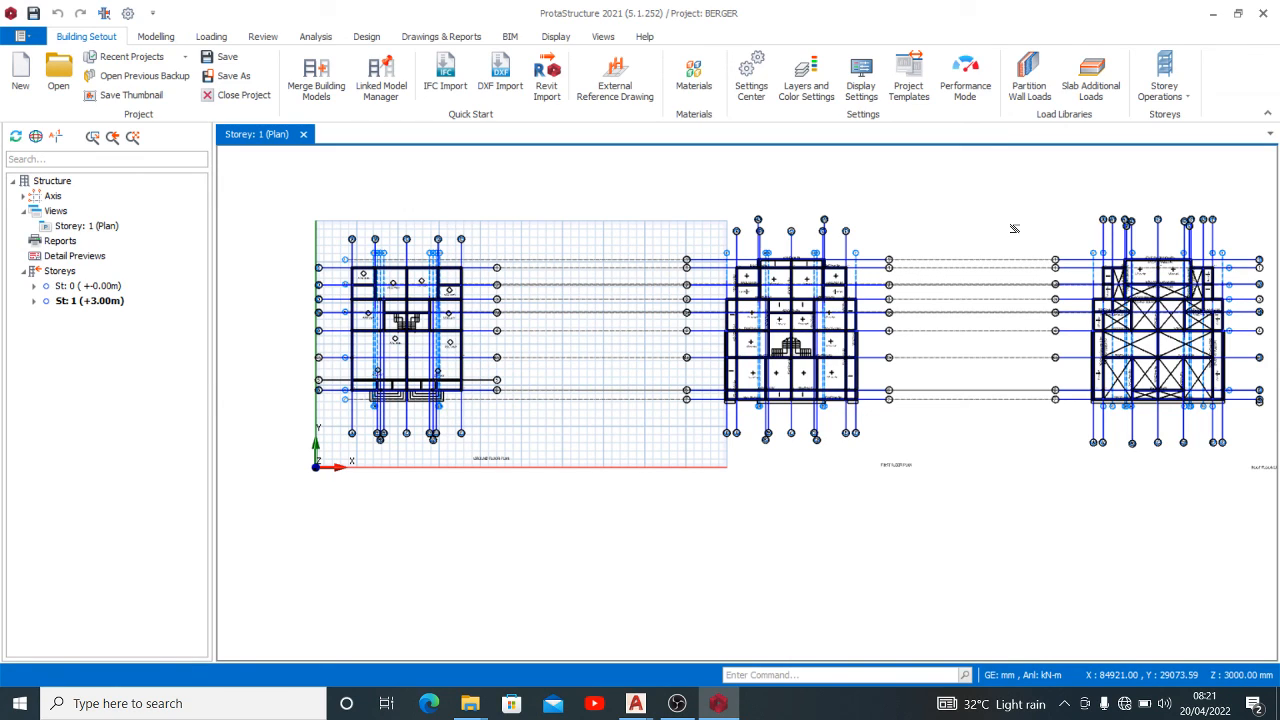
{"action": "mouse_move", "coordinate": [1024, 252]}
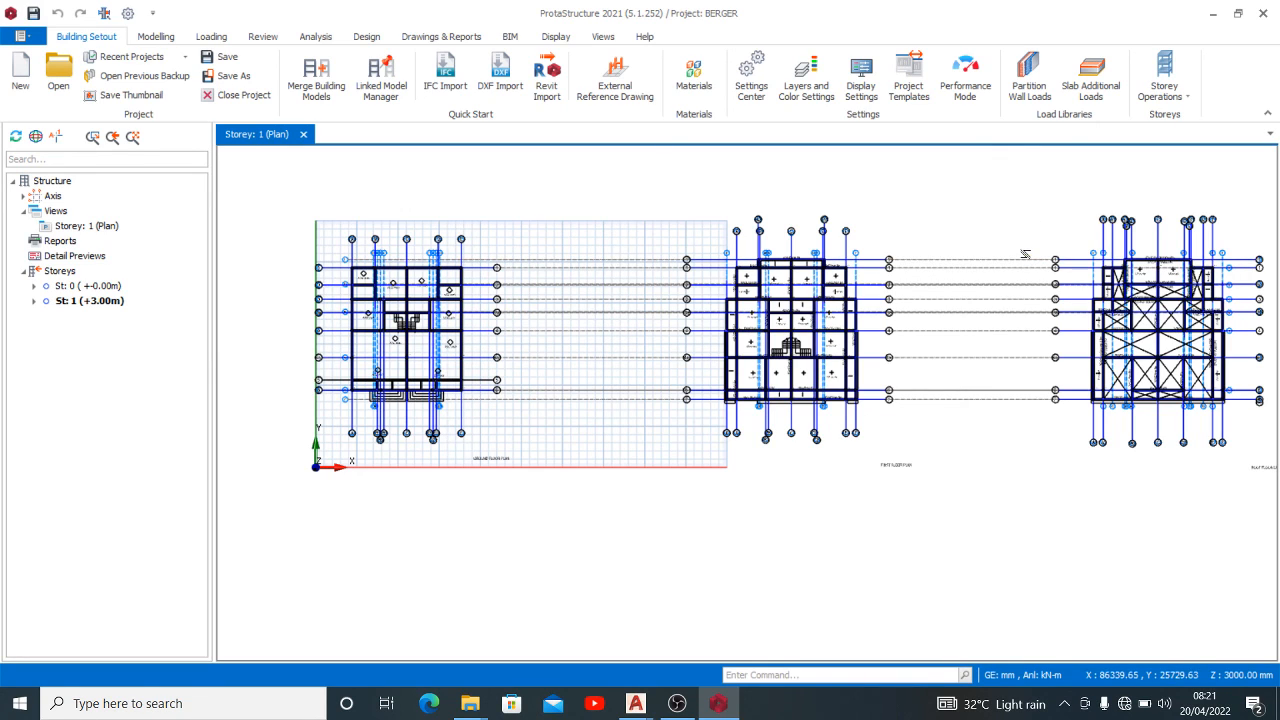